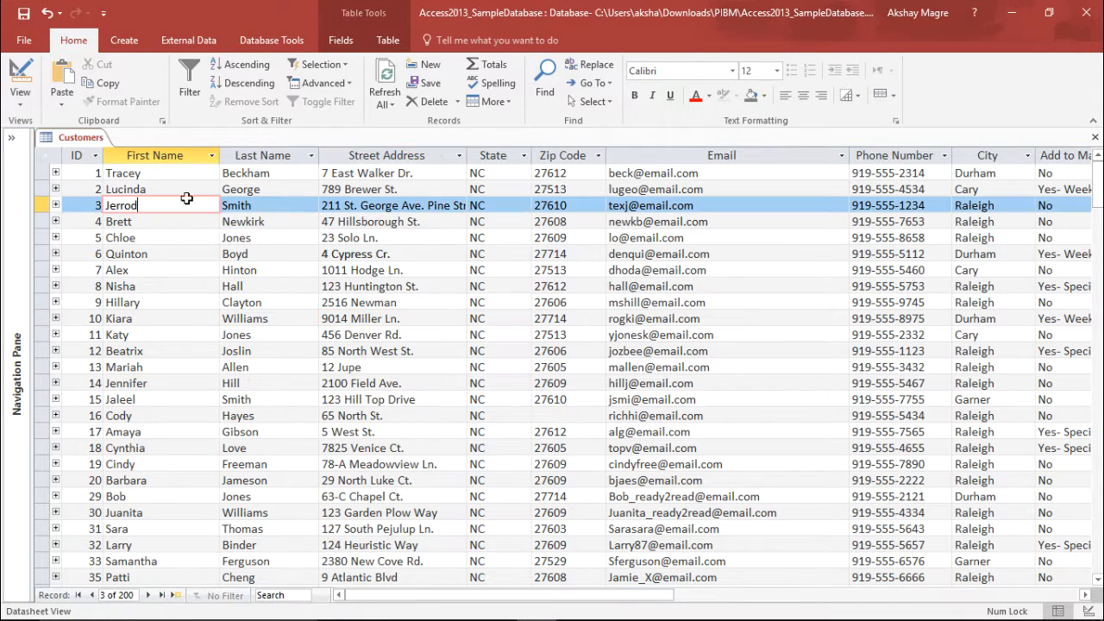
- Show the Navigation Pane and bring up the Customers table's context menu to copy it
click(393, 188)
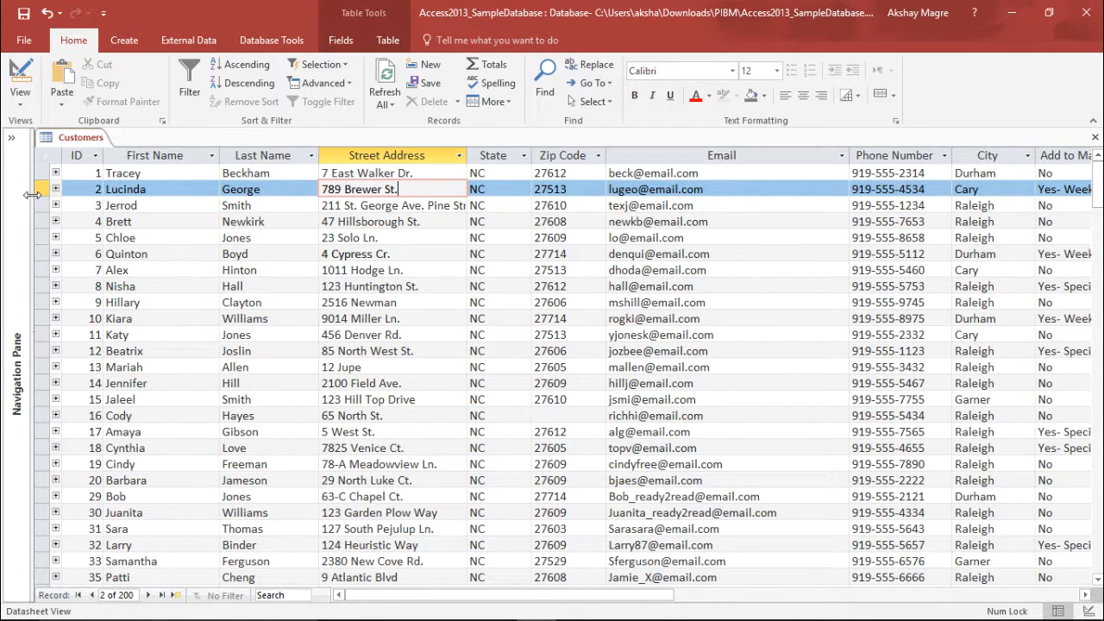
click(10, 138)
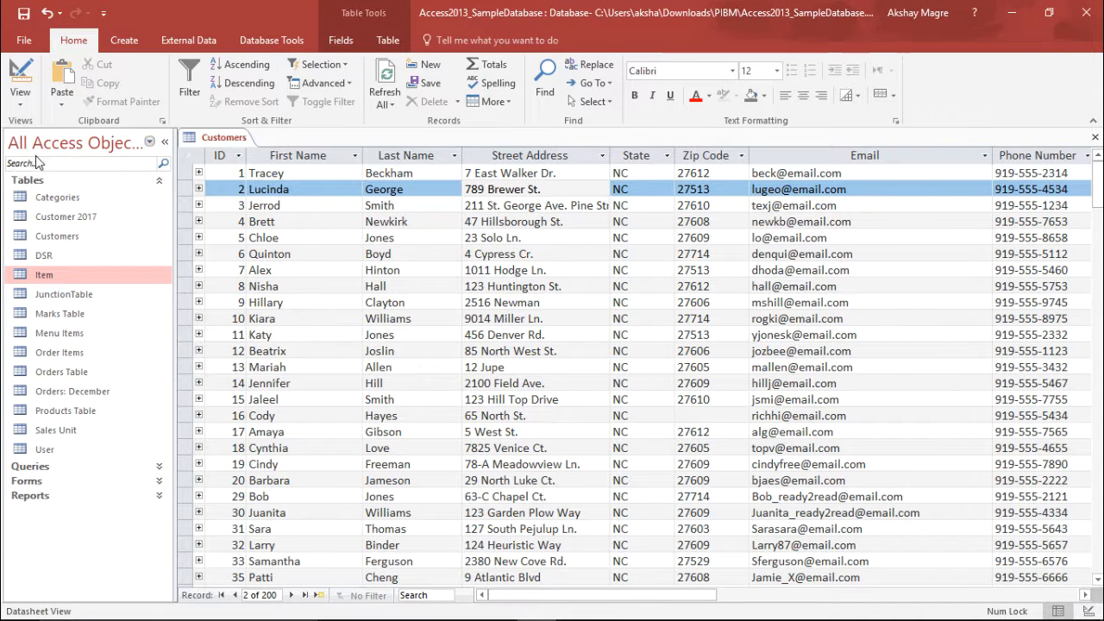
right_click(57, 234)
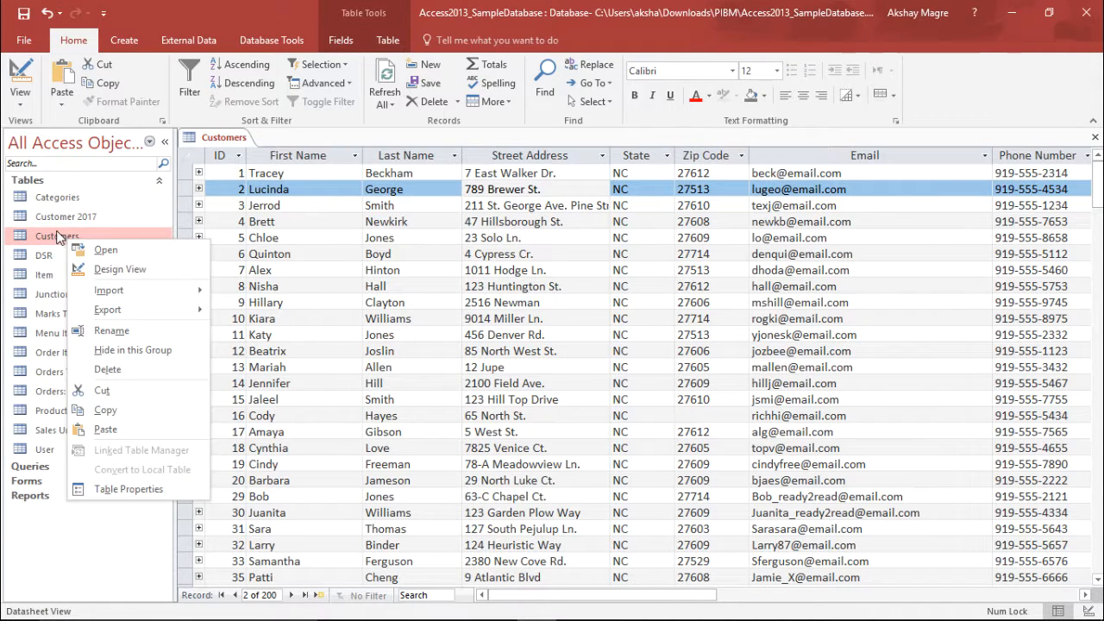
mouse_move(51, 228)
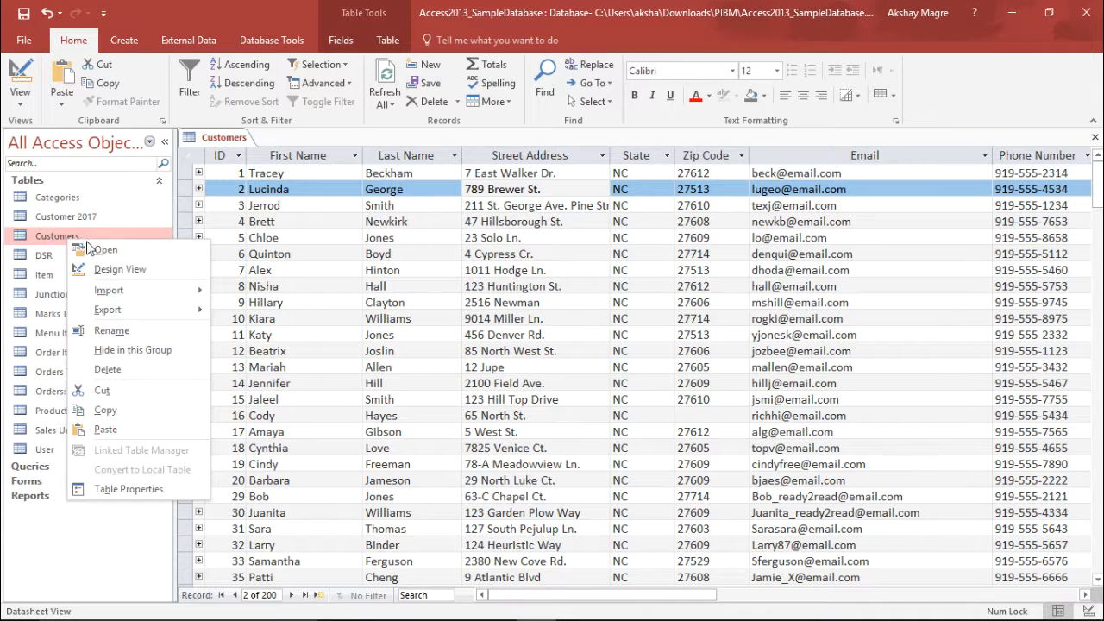
mouse_move(103, 428)
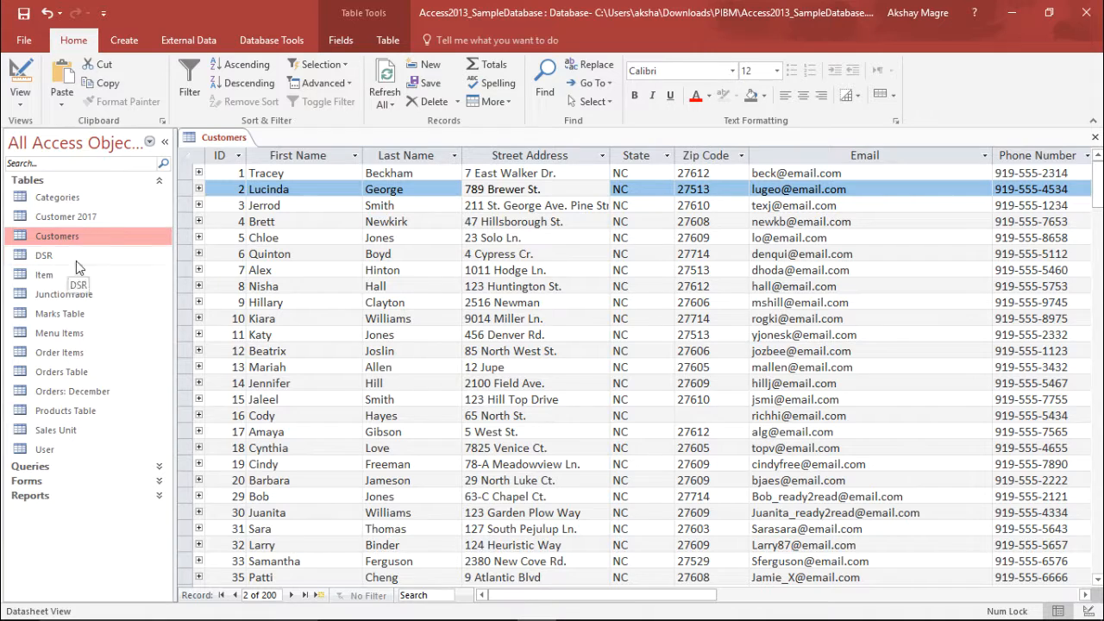
mouse_move(79, 250)
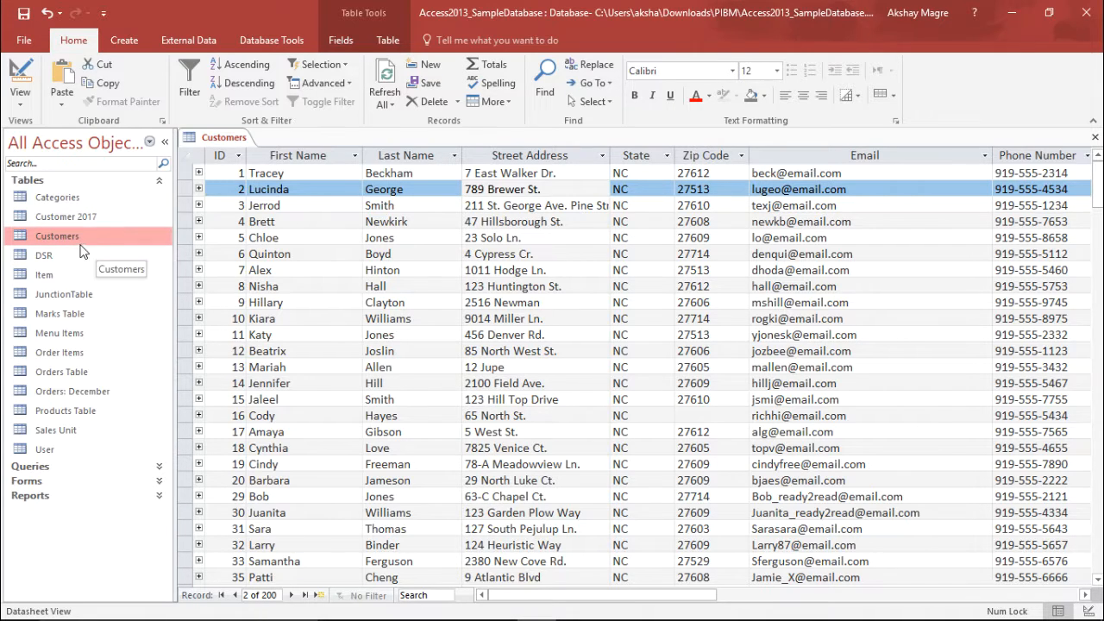
- Paste the copy as 'Improved Customers Table' with the Structure Only option and confirm
right_click(43, 256)
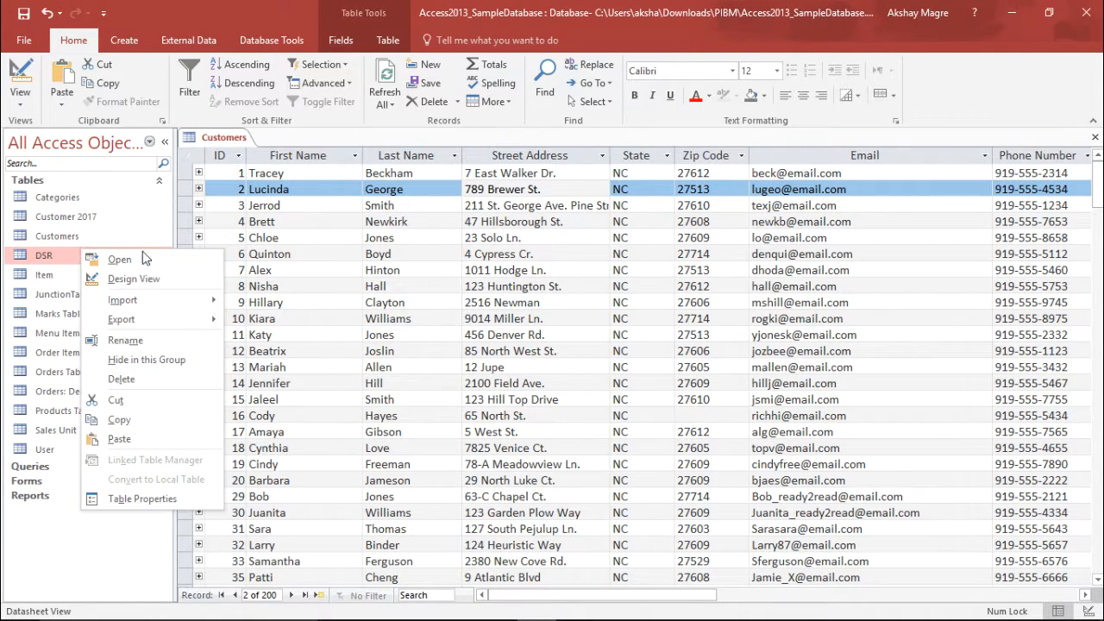
click(119, 440)
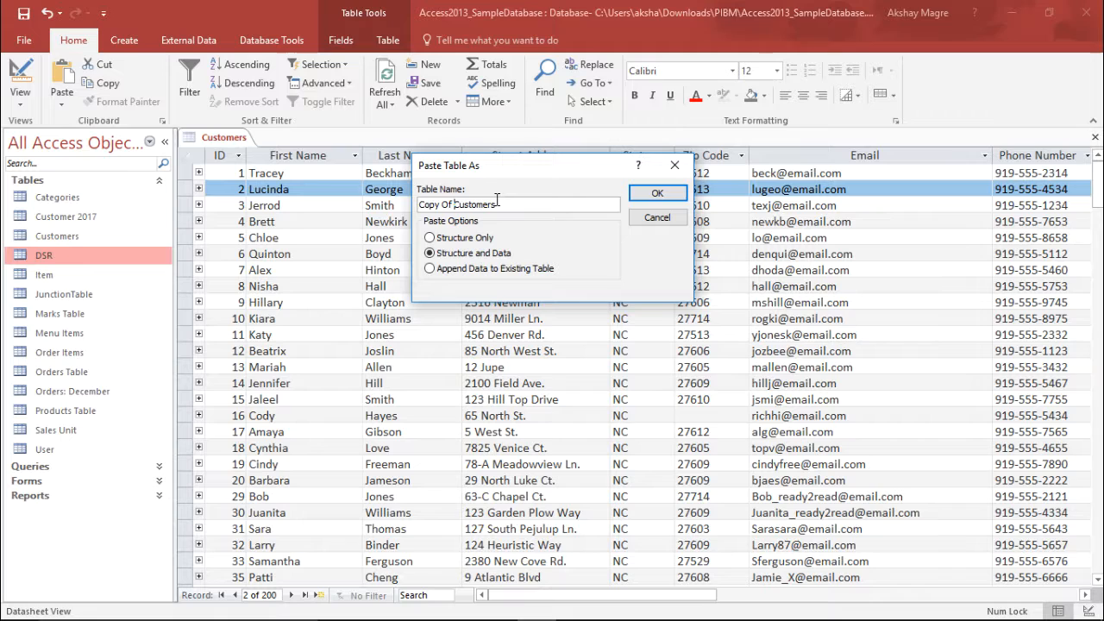
text(Imp Customers)
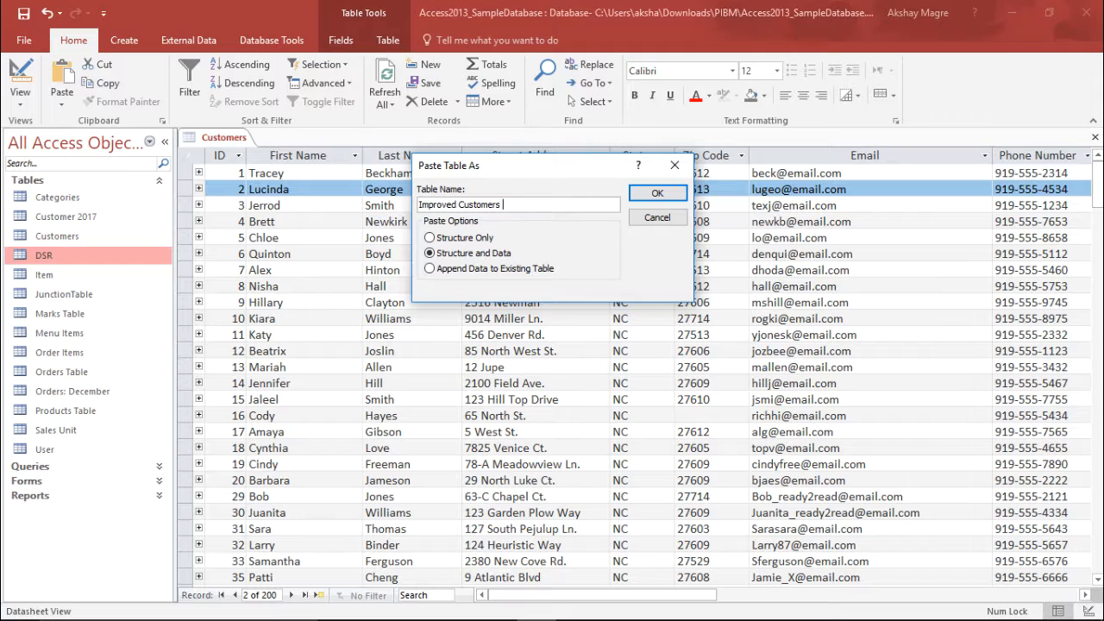
text(Table)
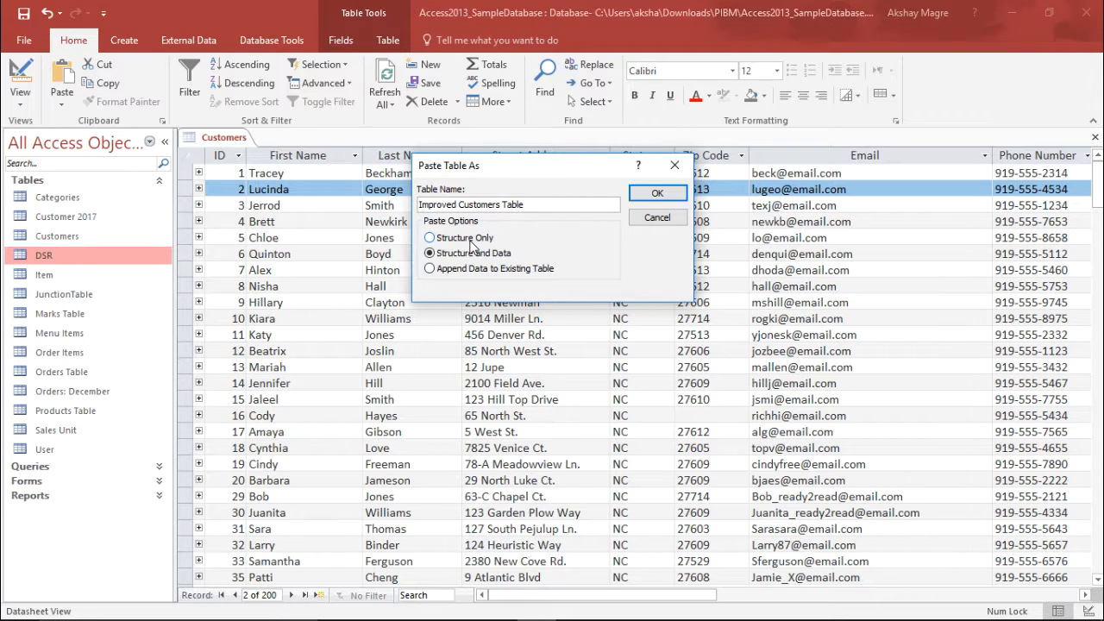
click(428, 238)
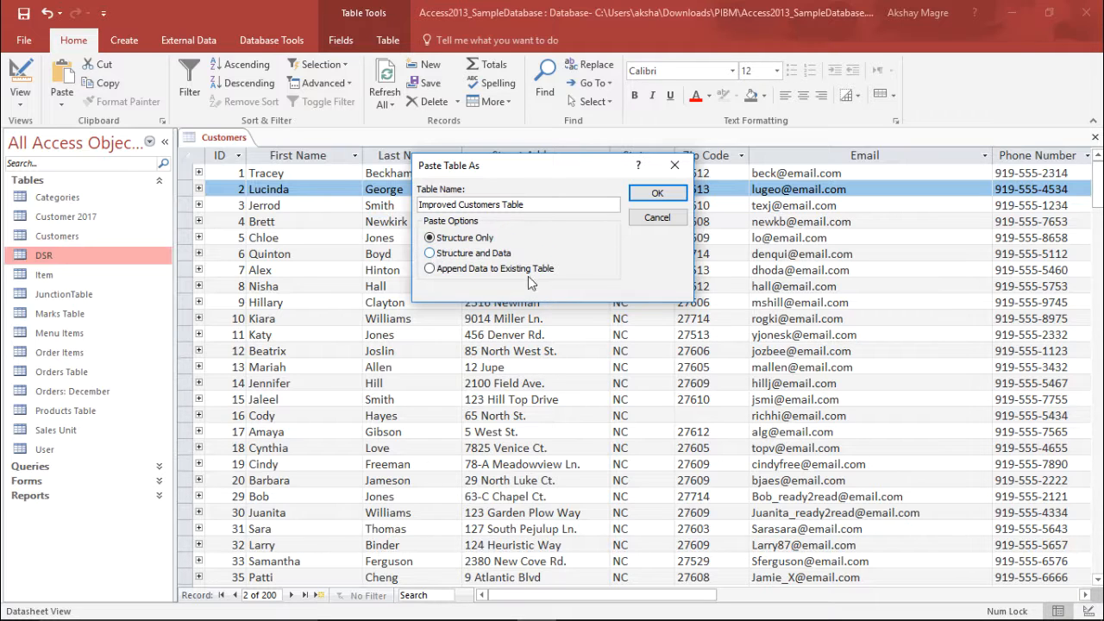
click(657, 194)
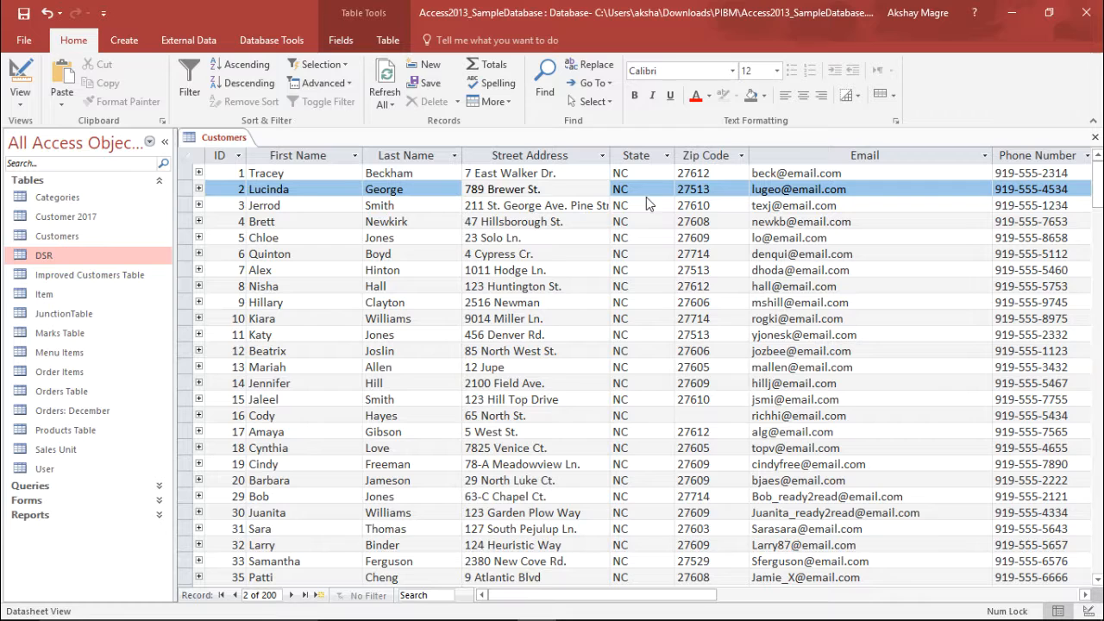
mouse_move(95, 276)
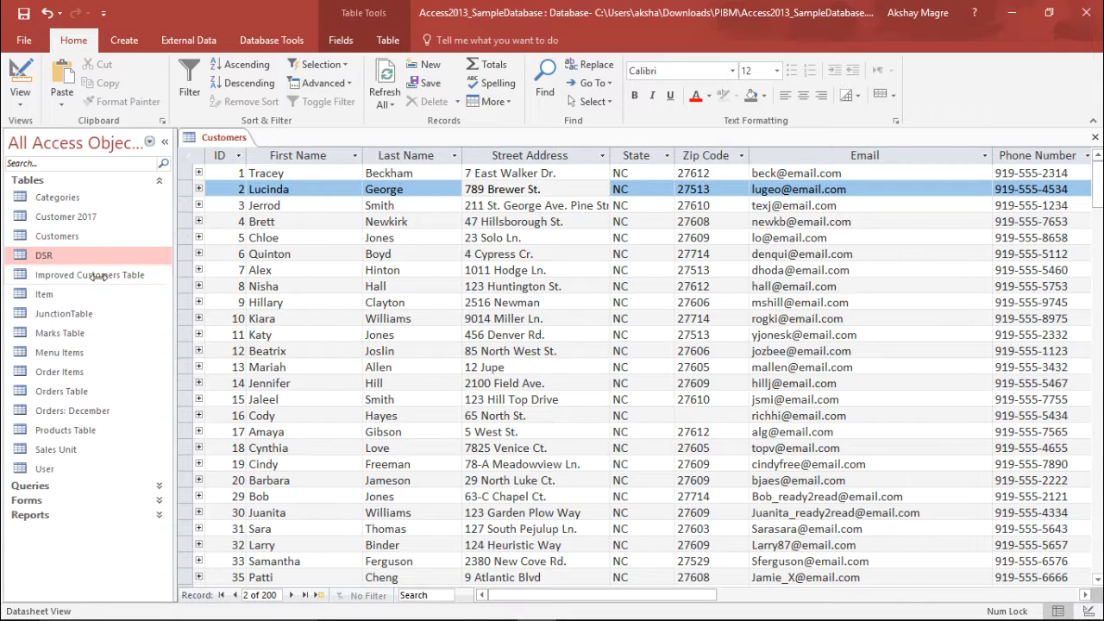
- Open Improved Customers Table, hide the Navigation Pane and bring up the view choices
double_click(89, 274)
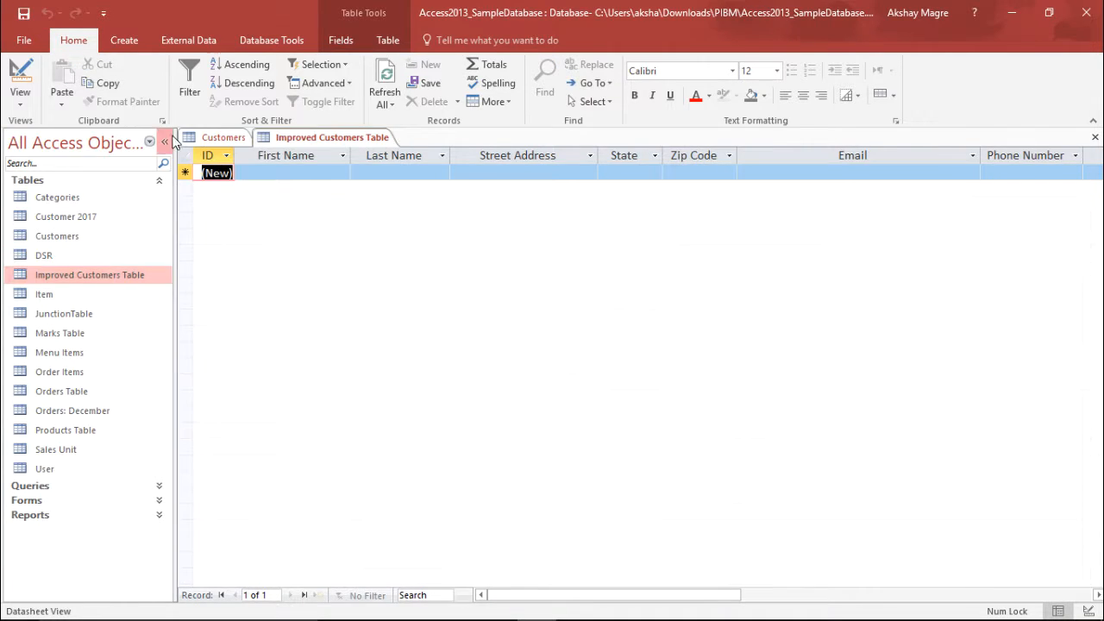
click(163, 142)
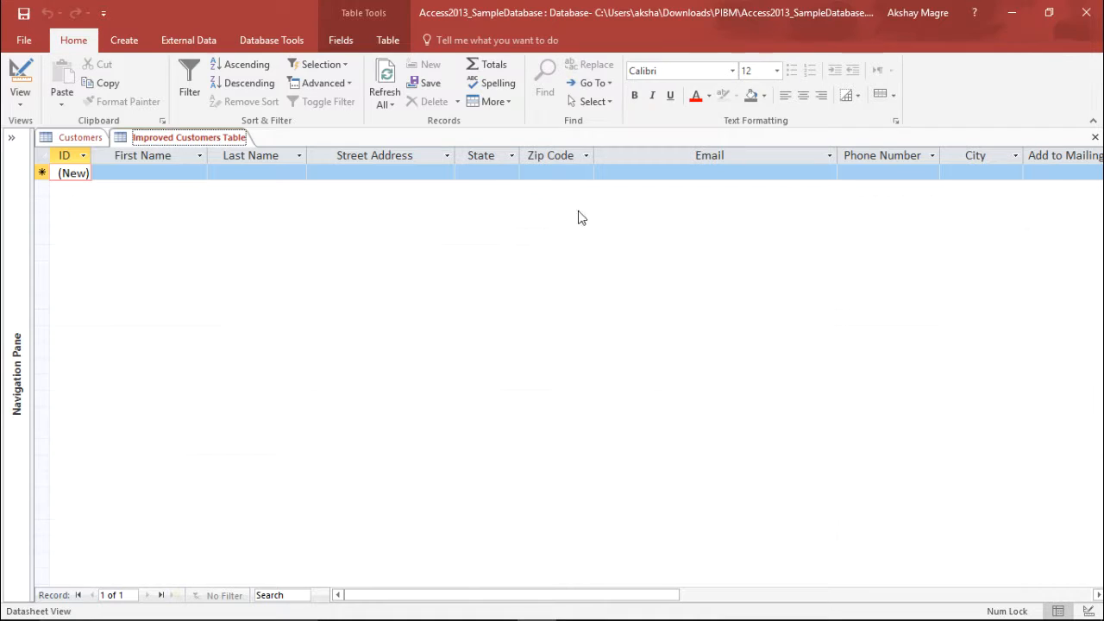
mouse_move(383, 331)
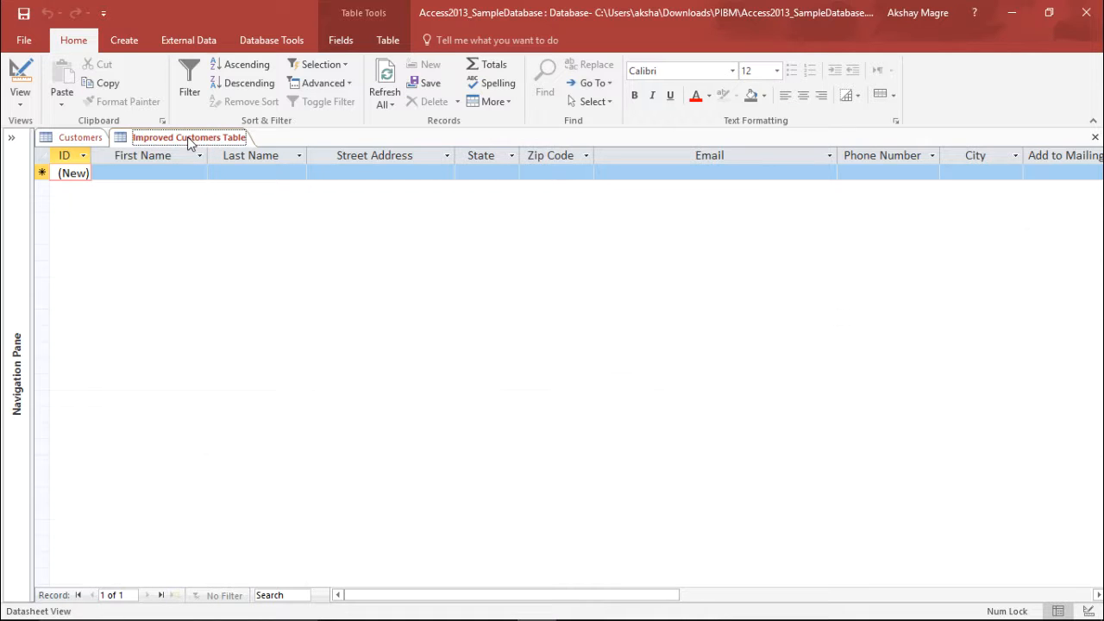
click(20, 104)
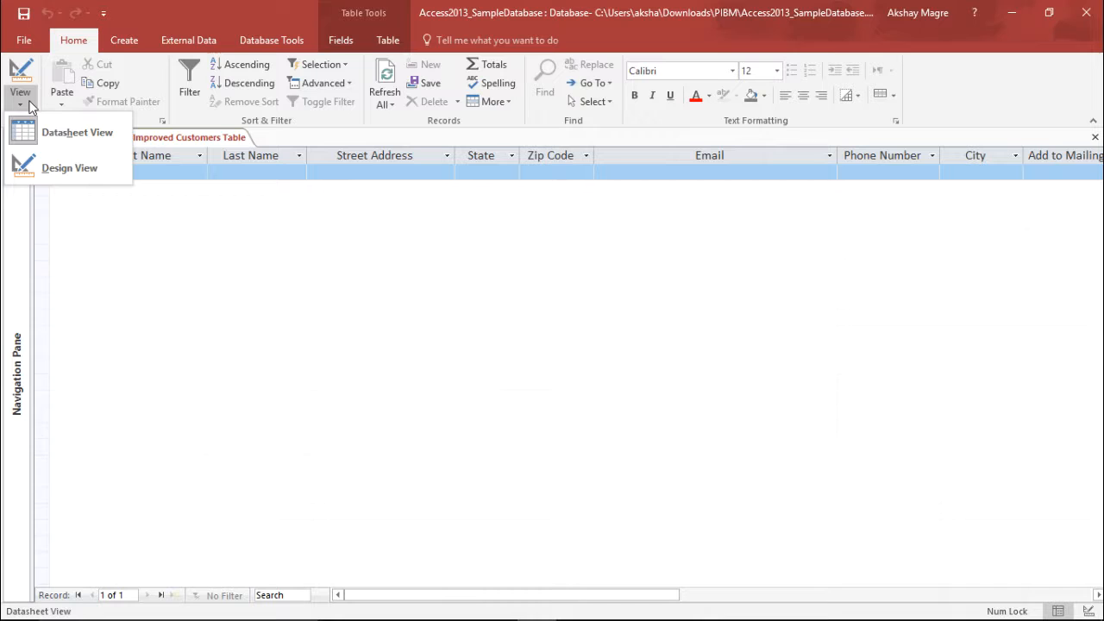
- Switch Improved Customers Table to Design View and glance at the original Customers table
click(69, 167)
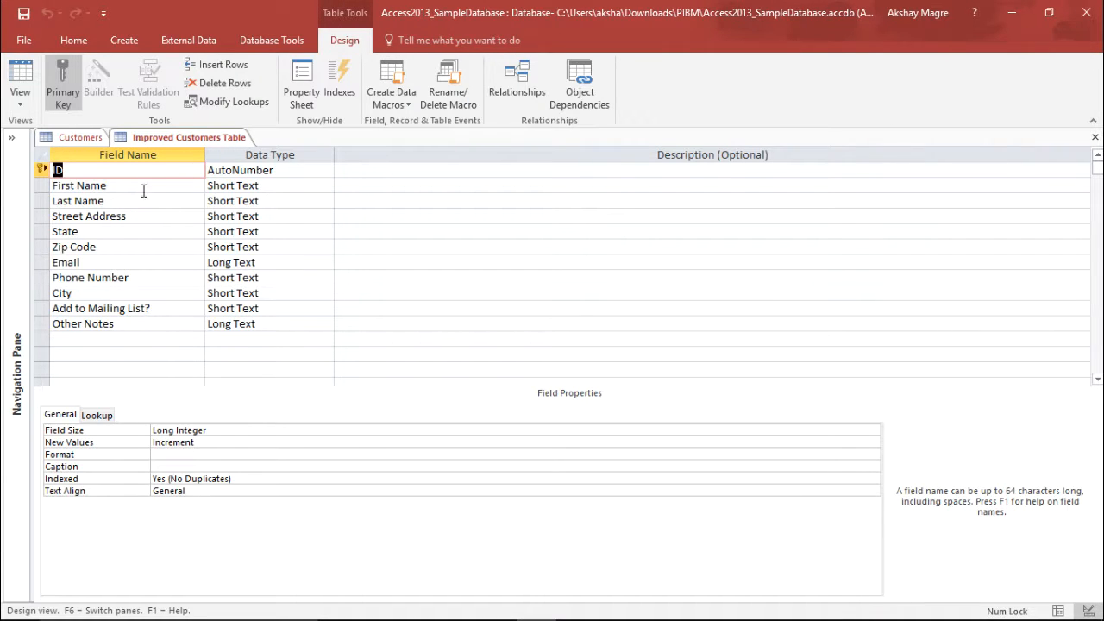
click(79, 185)
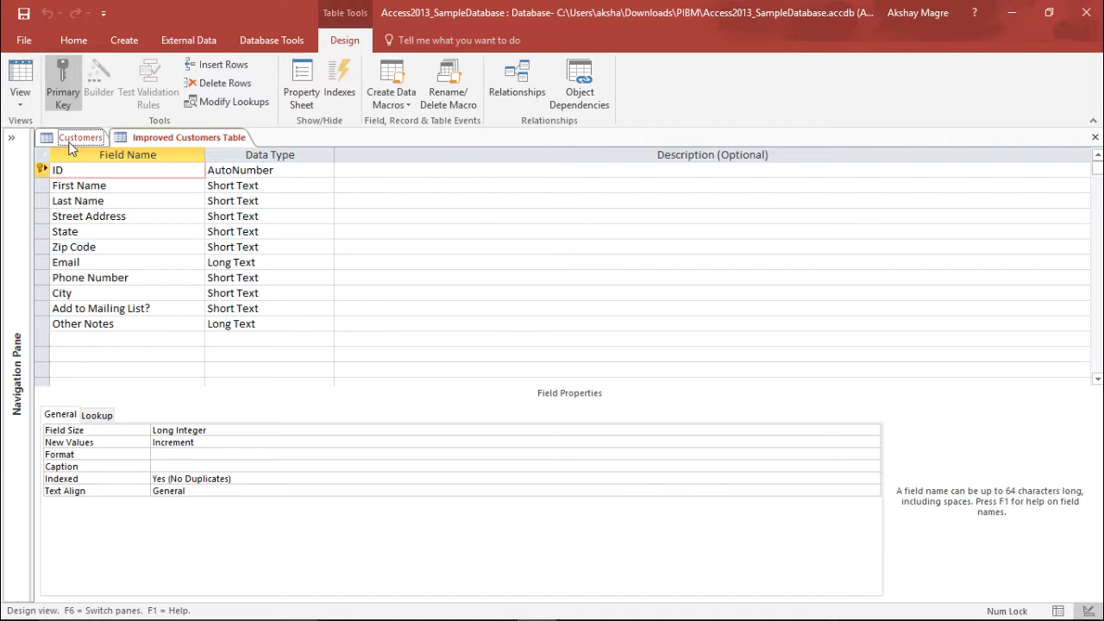
click(72, 40)
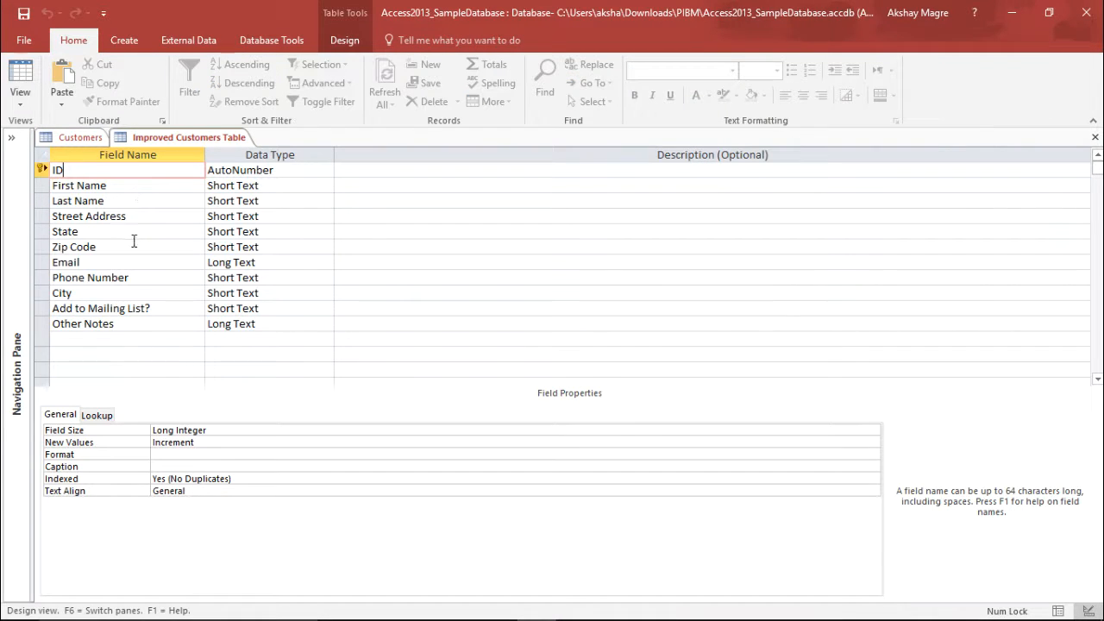
mouse_move(258, 187)
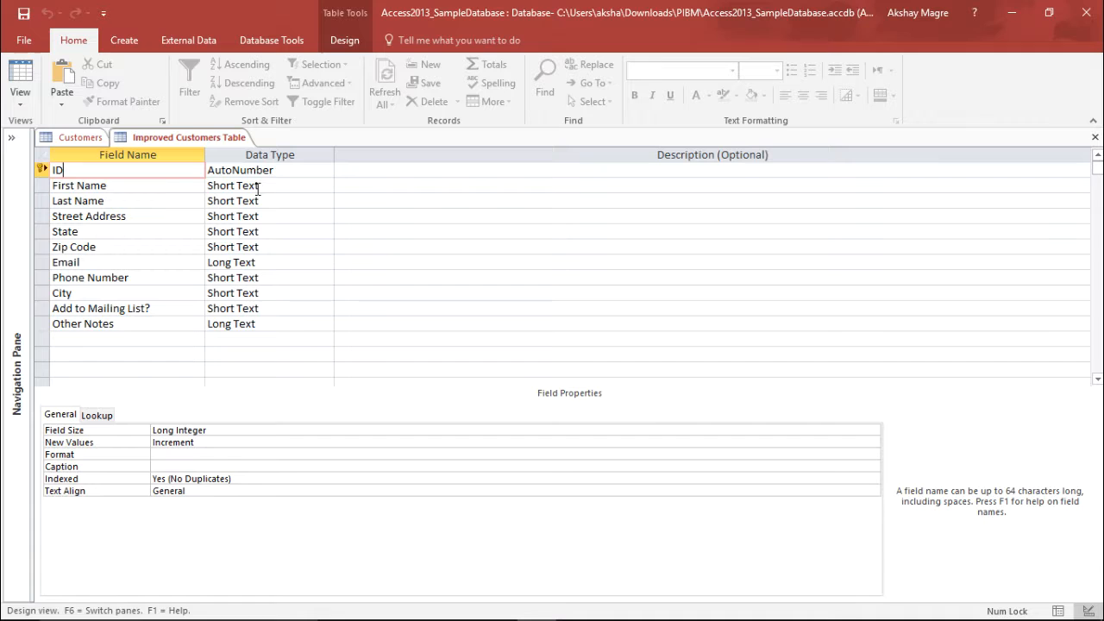
- Change the First Name field size from 255 to 20
click(259, 185)
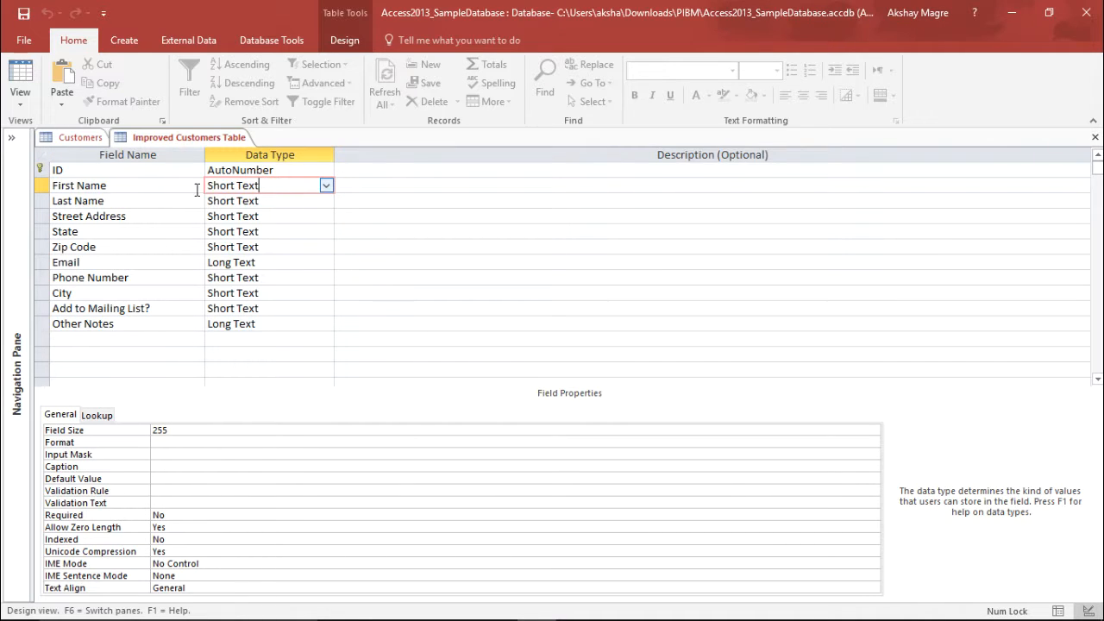
click(326, 185)
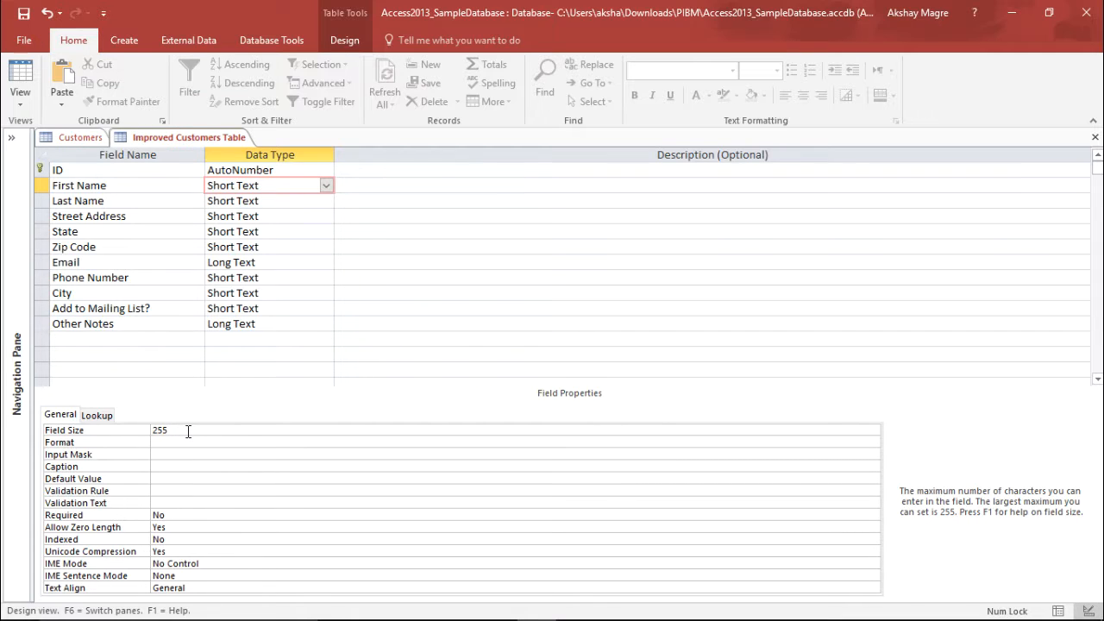
text(2)
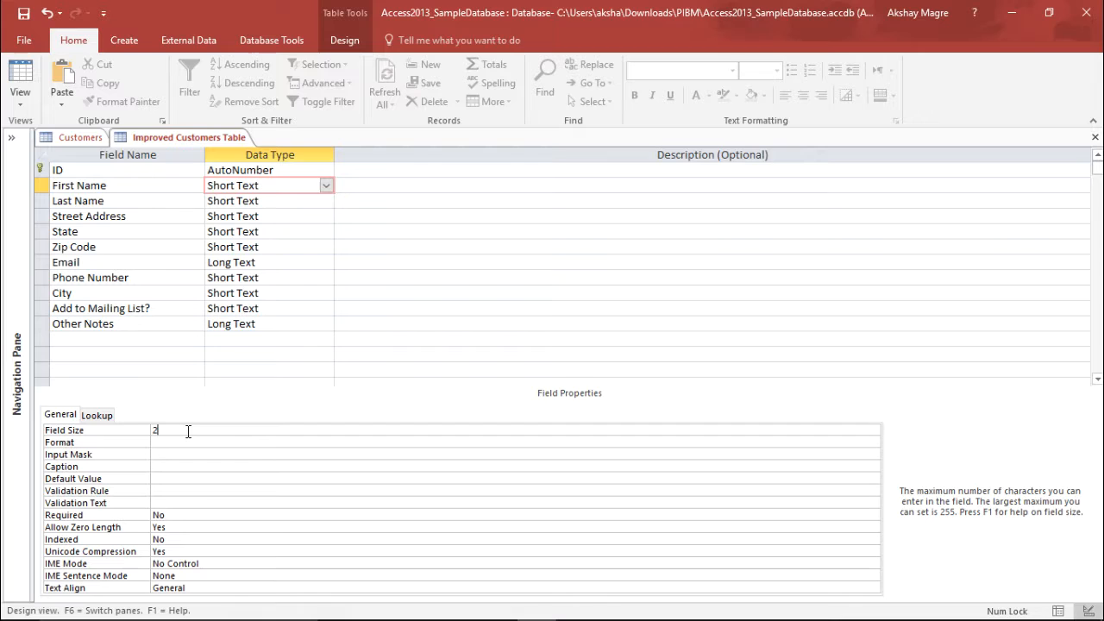
text(0)
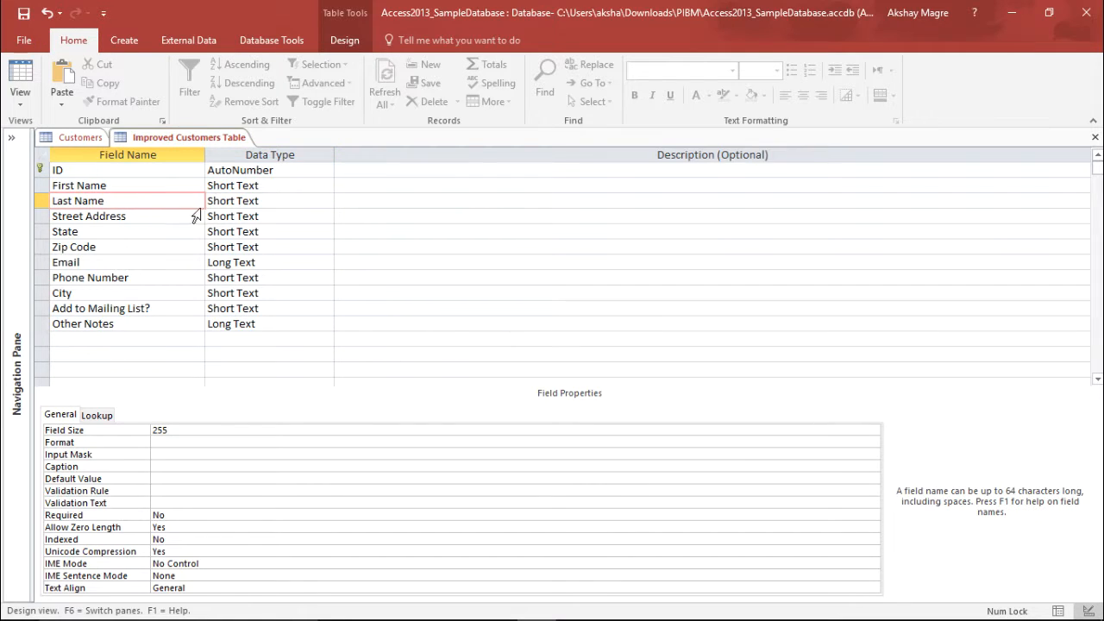
- Set Last Name's field size to 20 and make Street Address a Long Text field
click(269, 200)
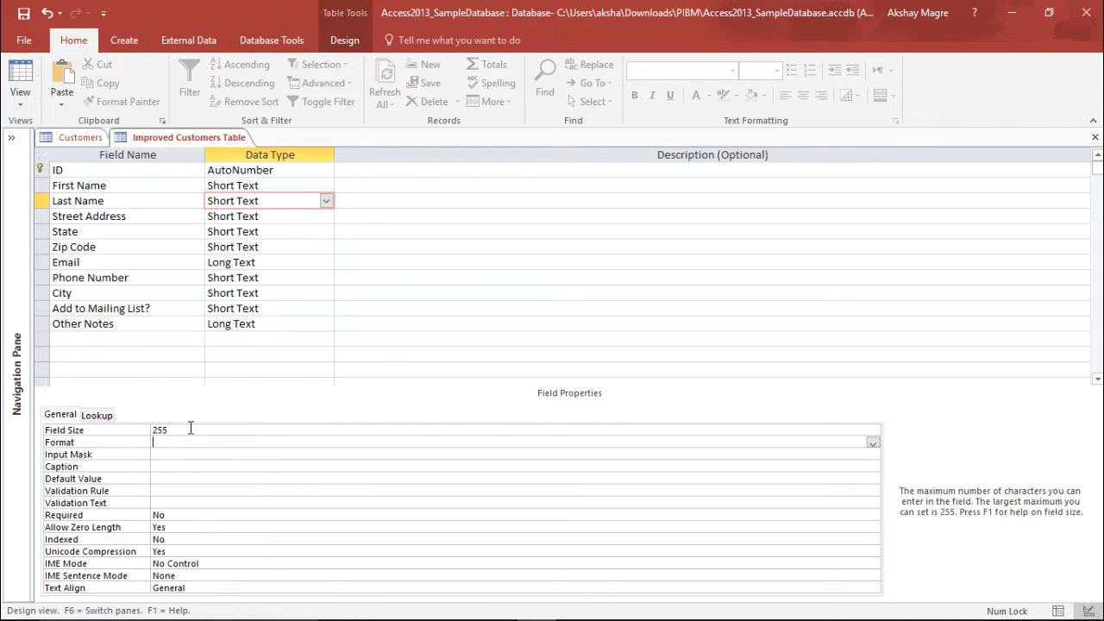
text(20)
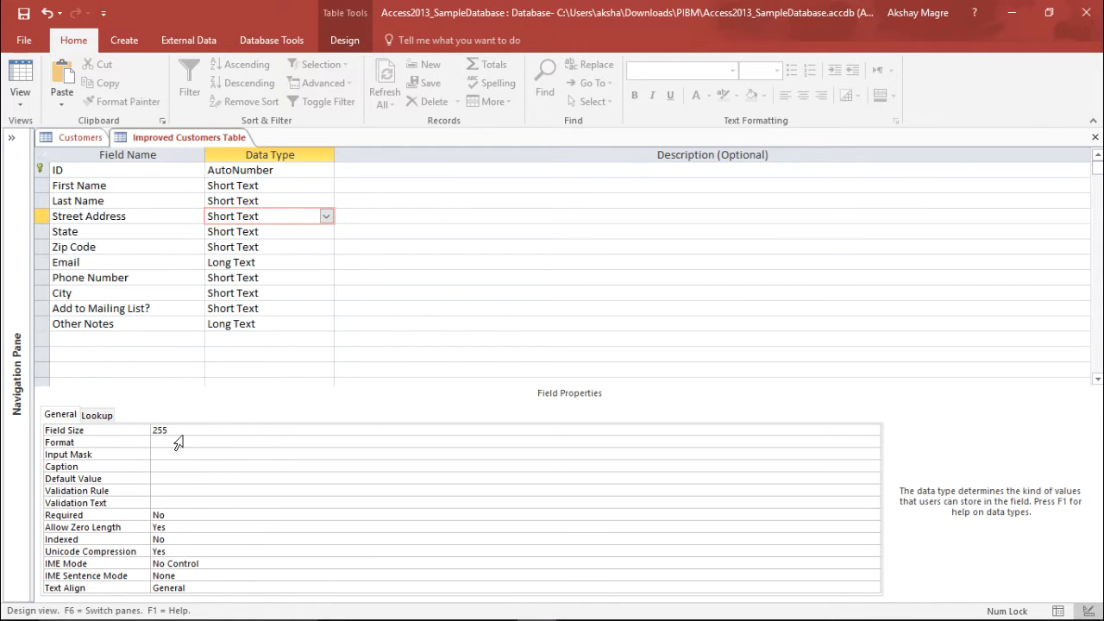
click(326, 216)
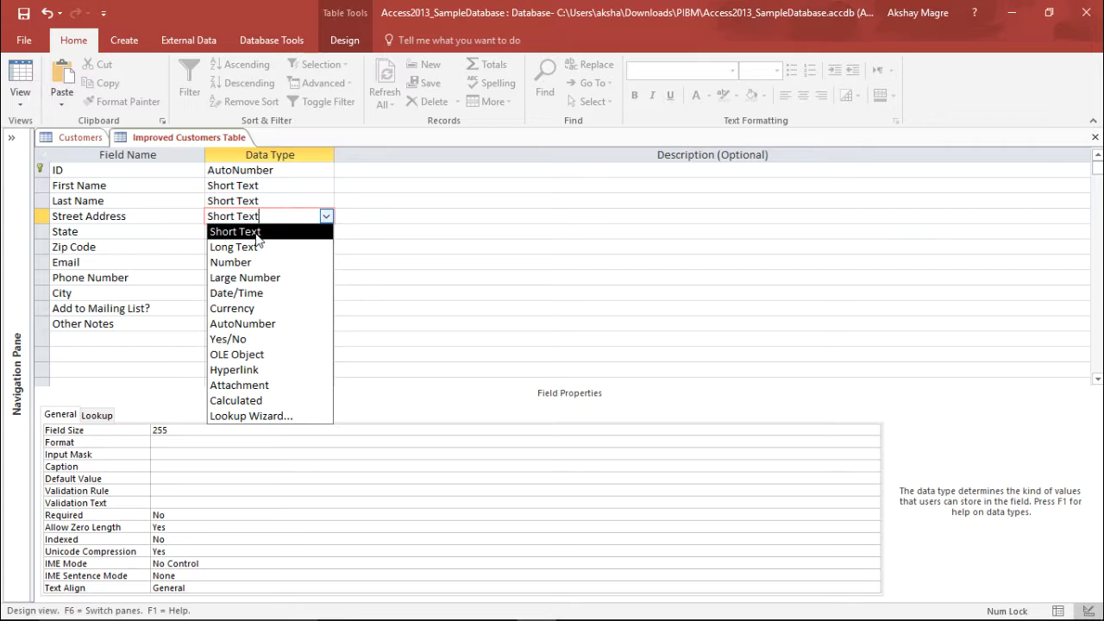
click(235, 231)
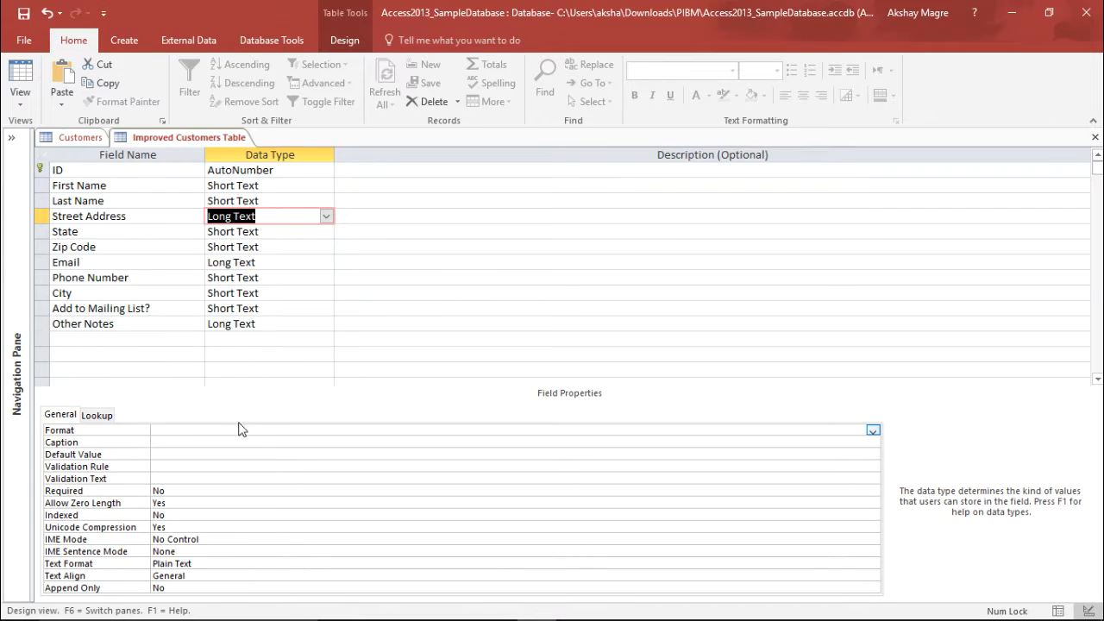
click(326, 216)
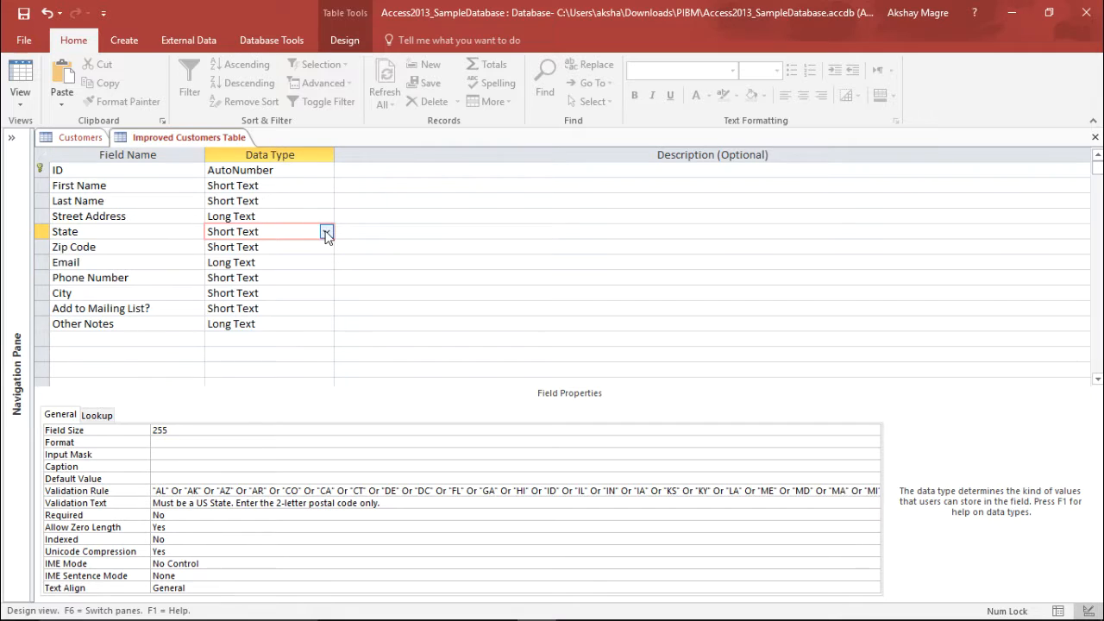
click(326, 231)
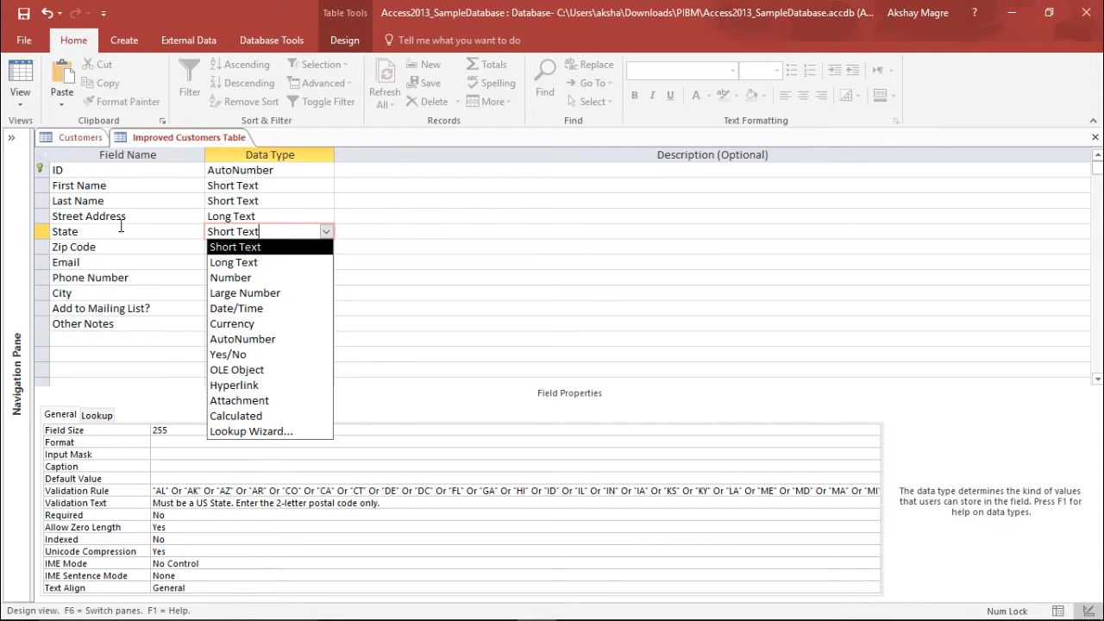
mouse_move(231, 276)
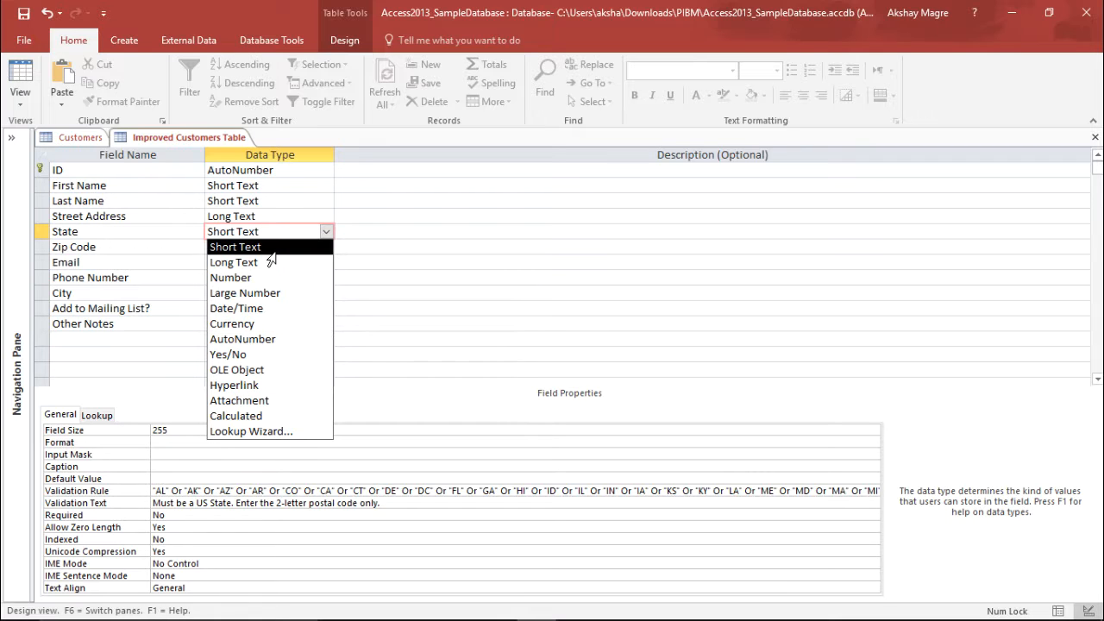
click(235, 246)
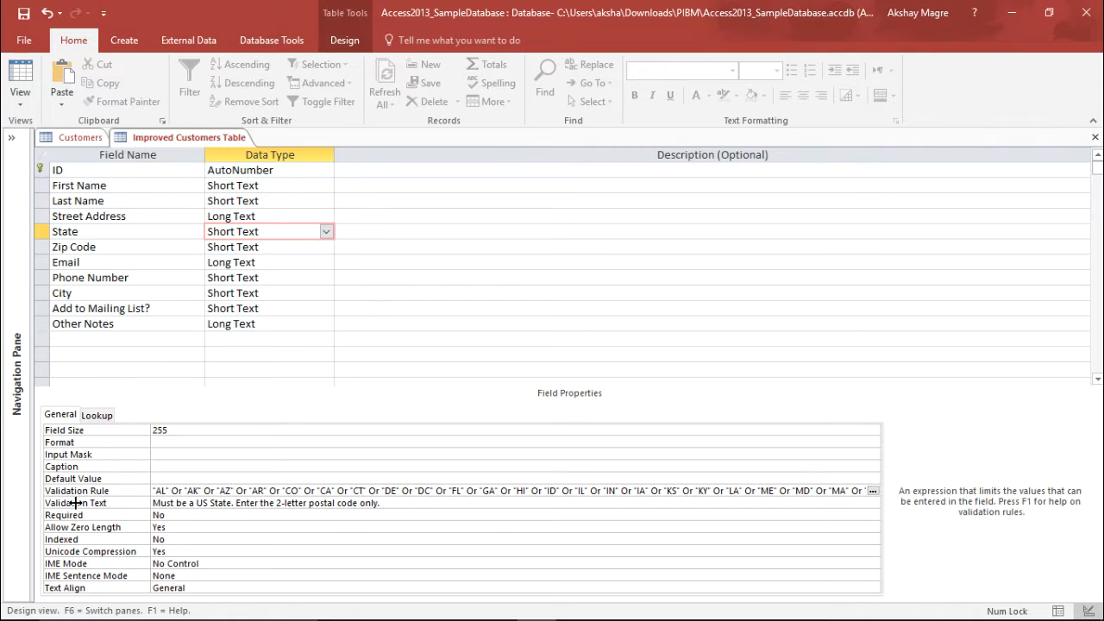
click(266, 504)
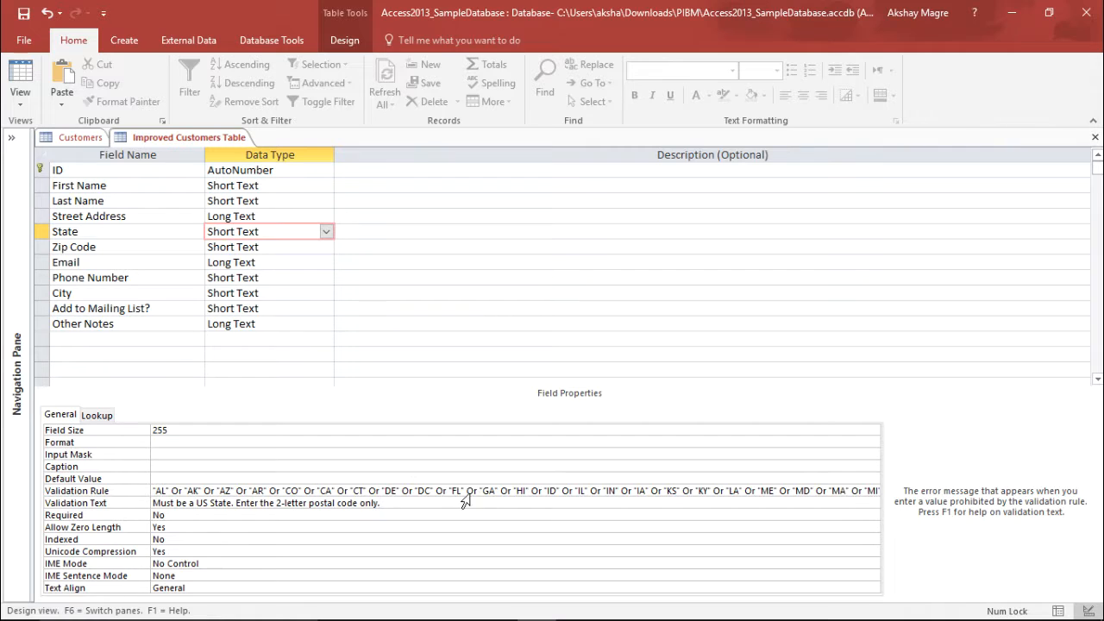
click(474, 490)
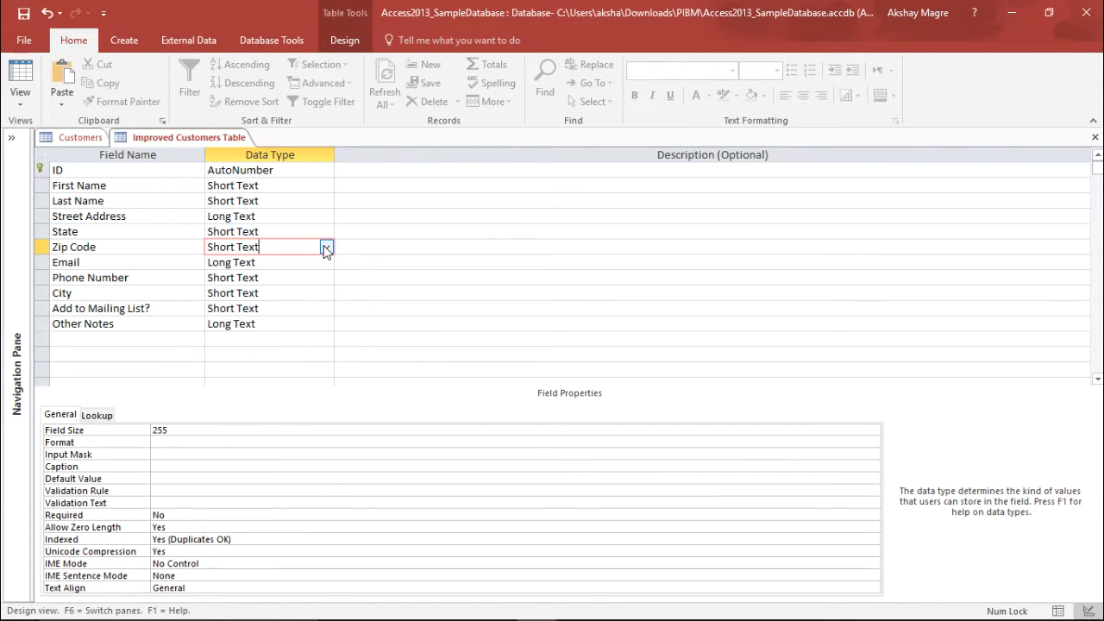
- Make Zip Code a Number field, then review the City and Other Notes field types
click(326, 246)
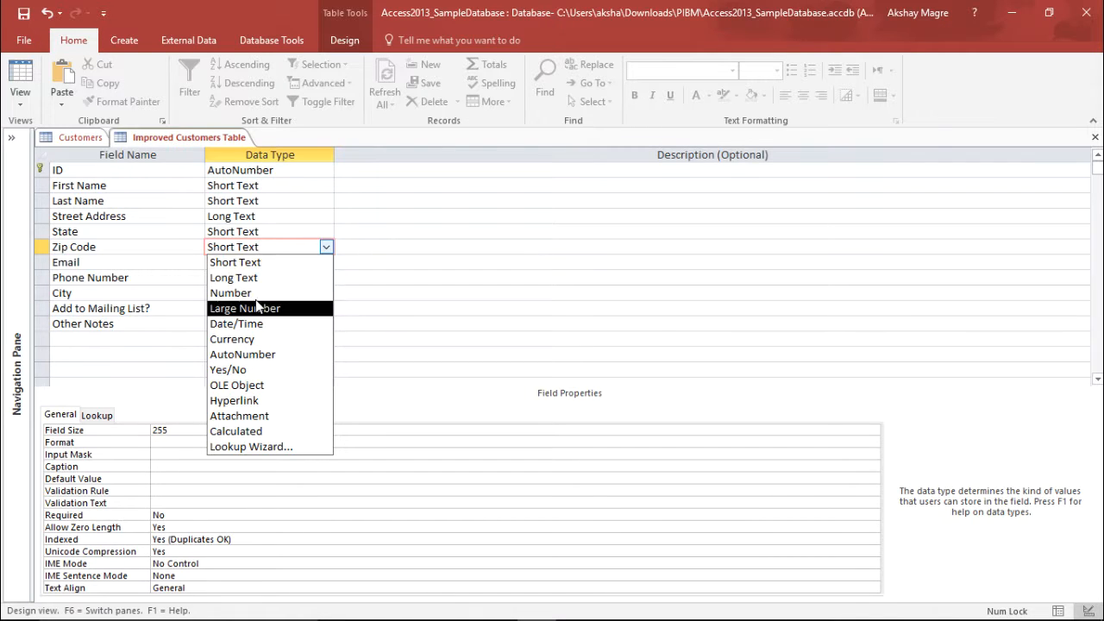
click(231, 293)
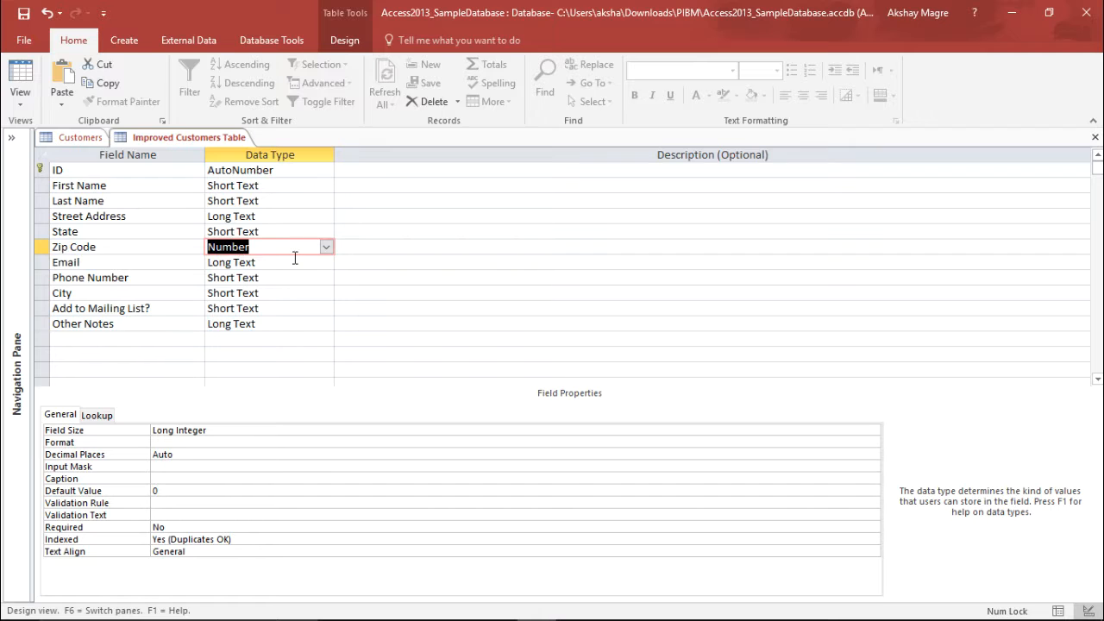
mouse_move(131, 266)
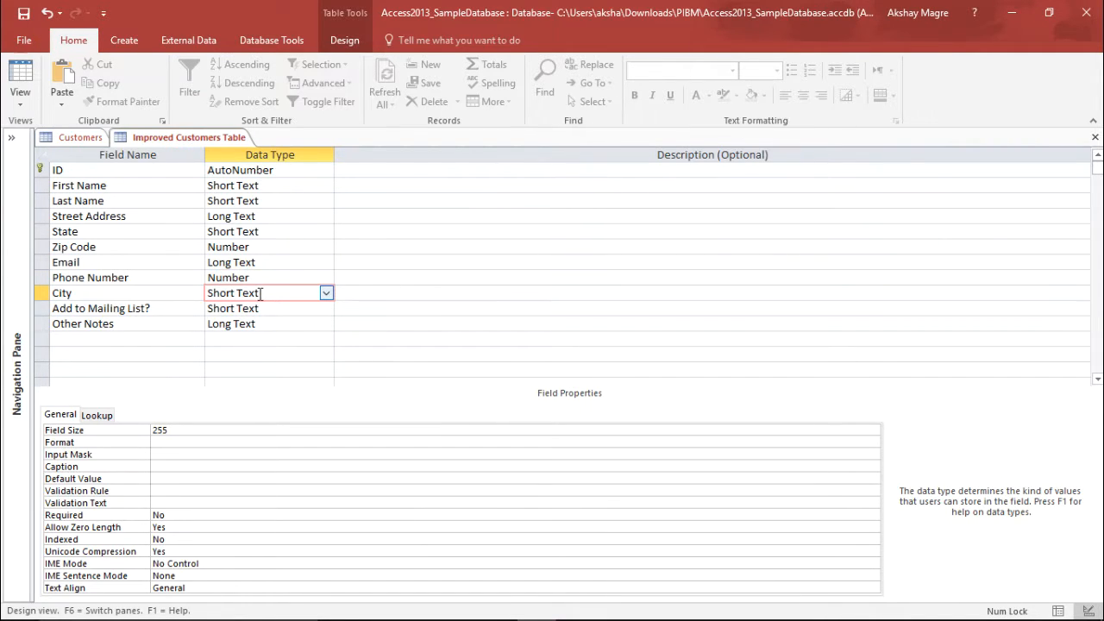
click(100, 307)
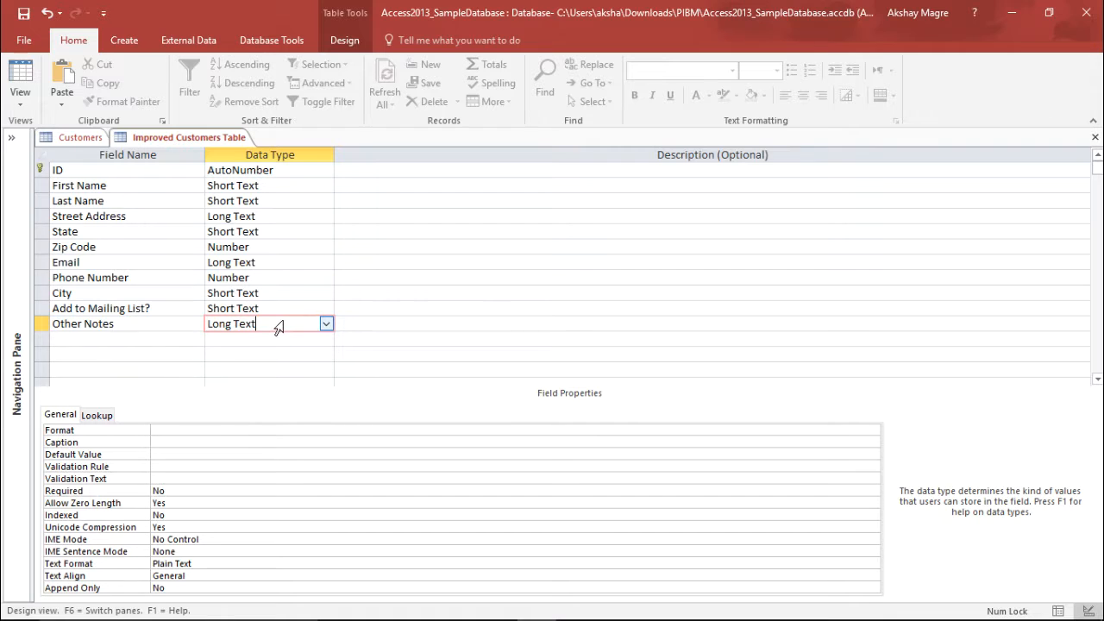
click(269, 216)
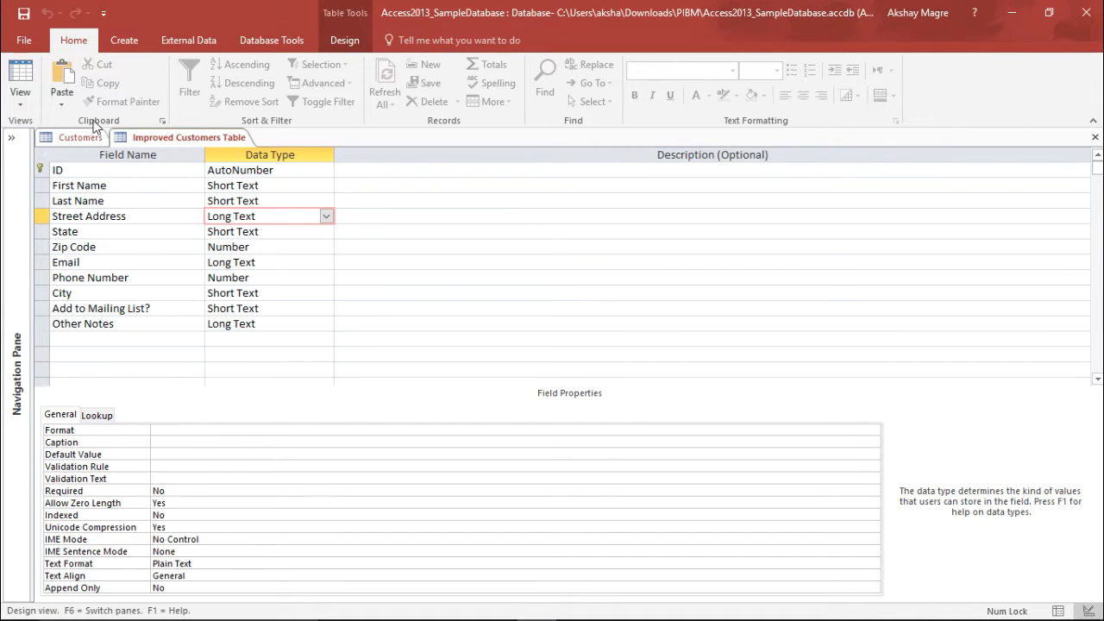
click(20, 83)
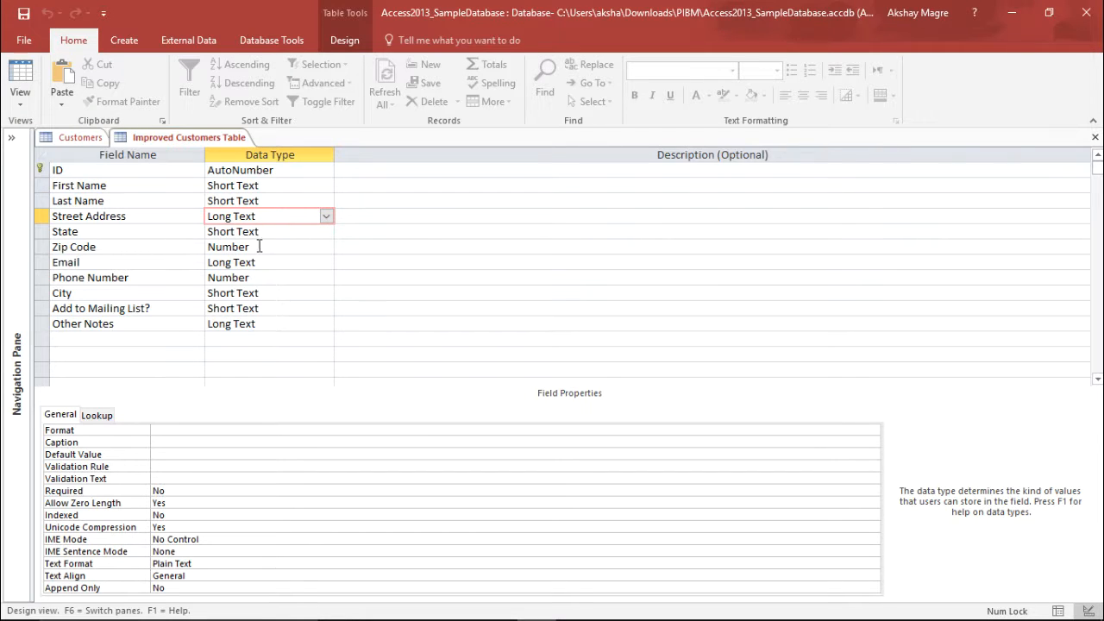
mouse_move(262, 300)
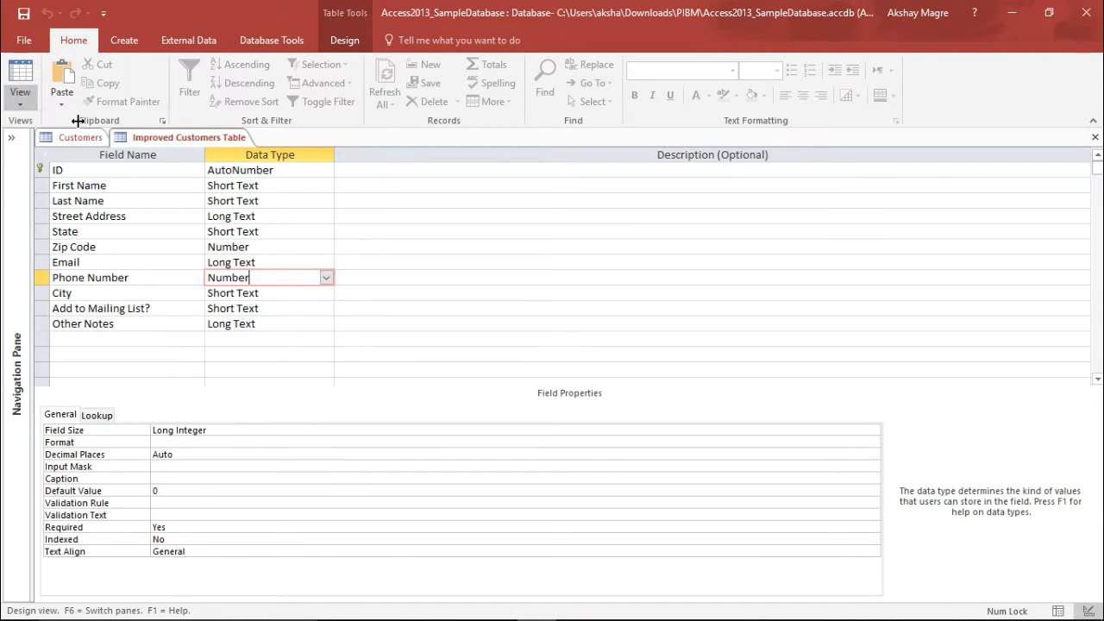
- In Datasheet View enter last name Magre and street address 13th Avenue Street, then start the State
click(21, 77)
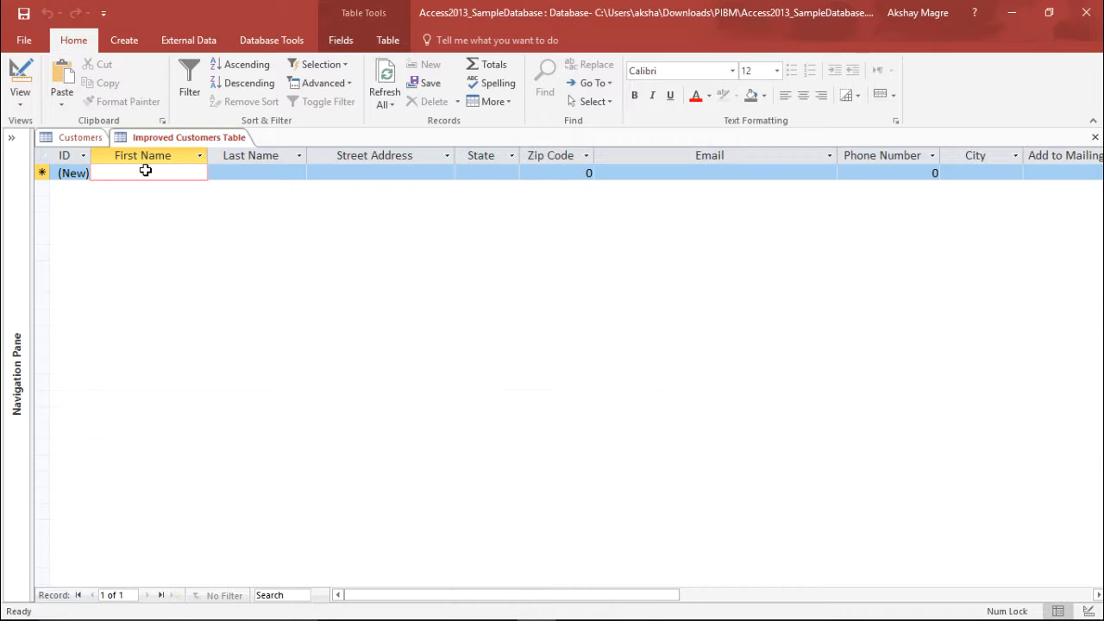
text(12)
text(Akshay)
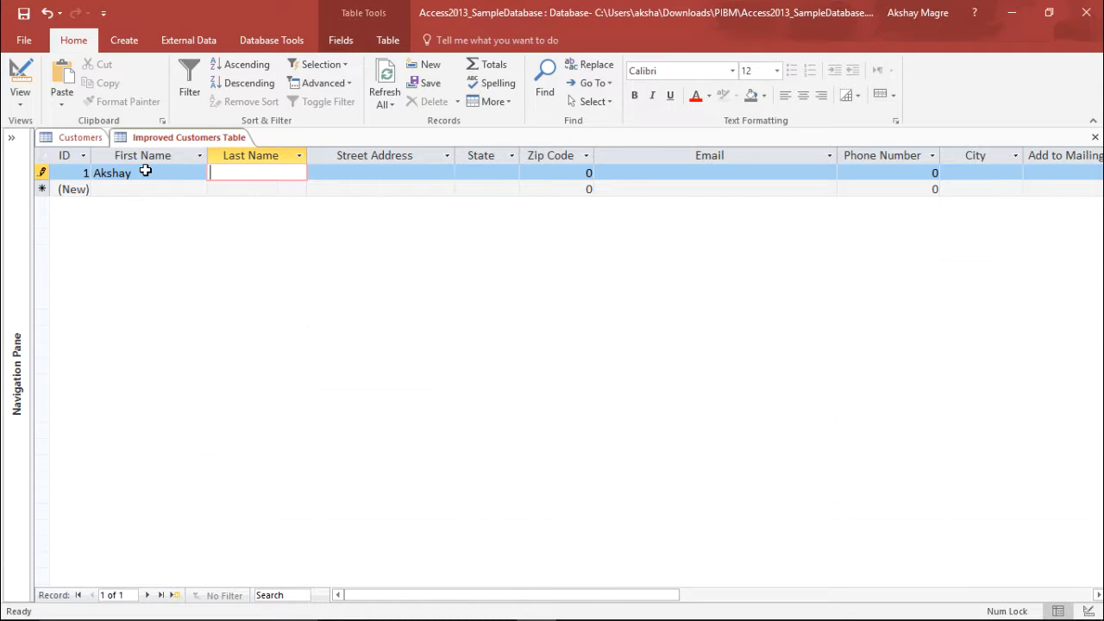
text(Magre)
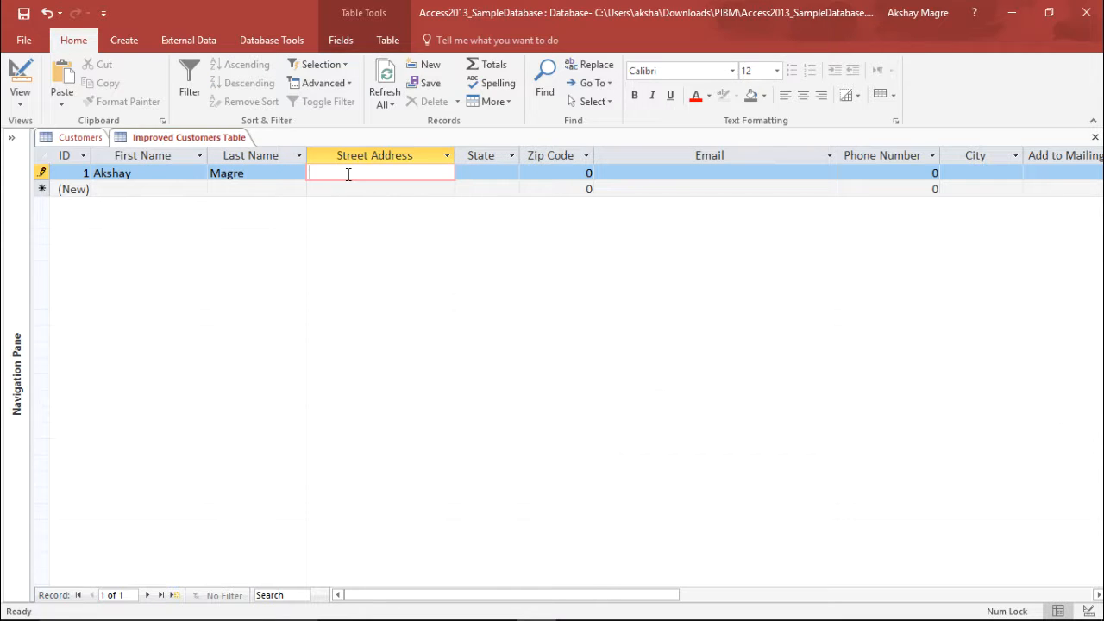
text(13th)
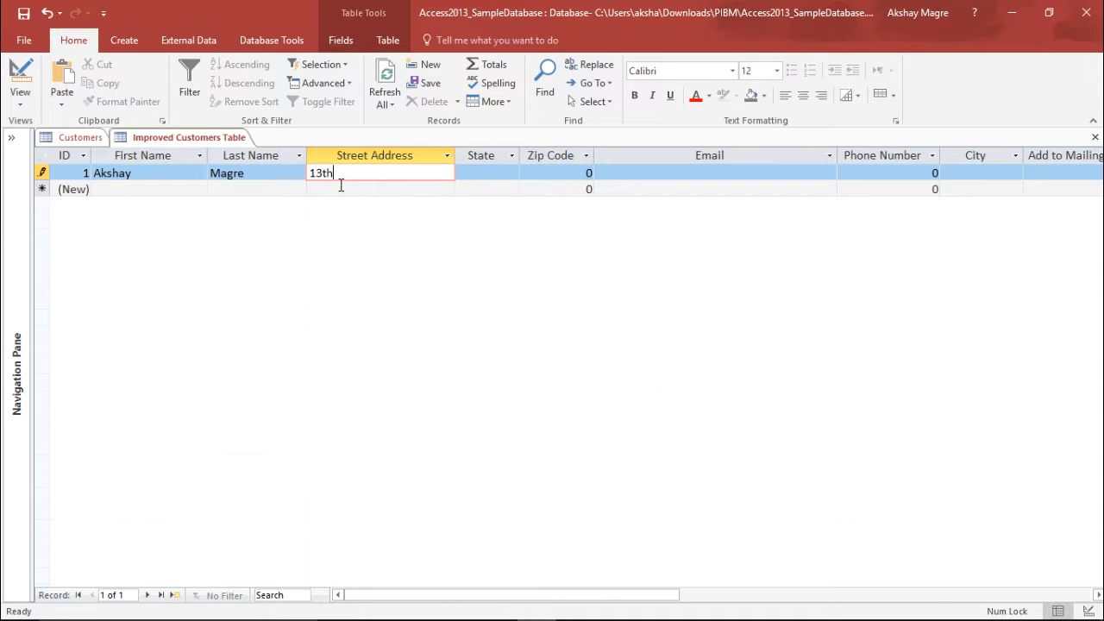
text(Avenue S)
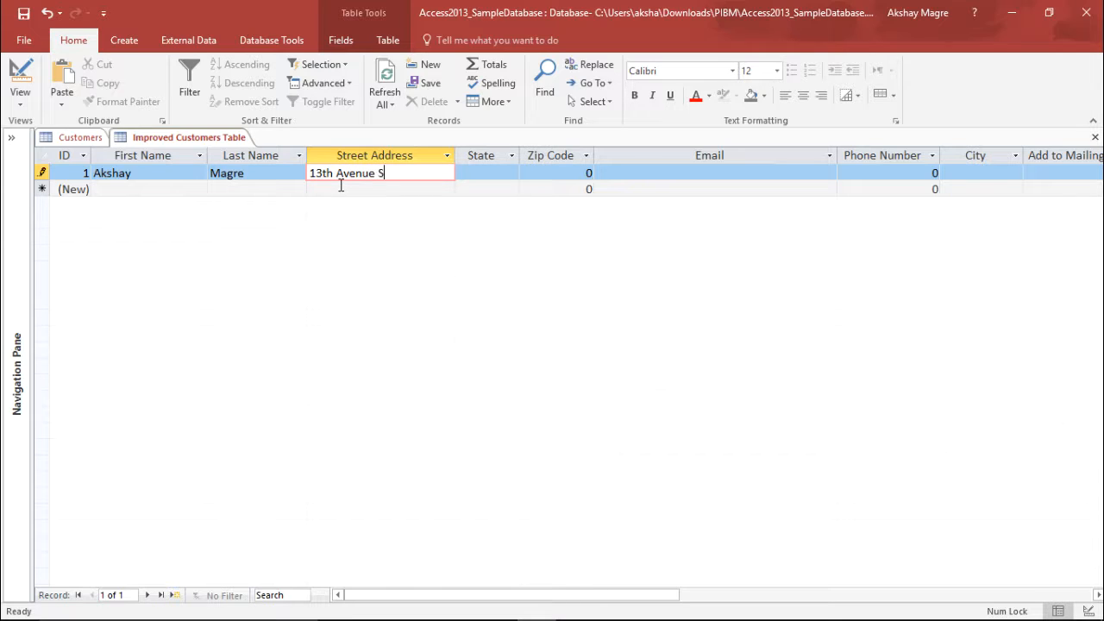
text(treet)
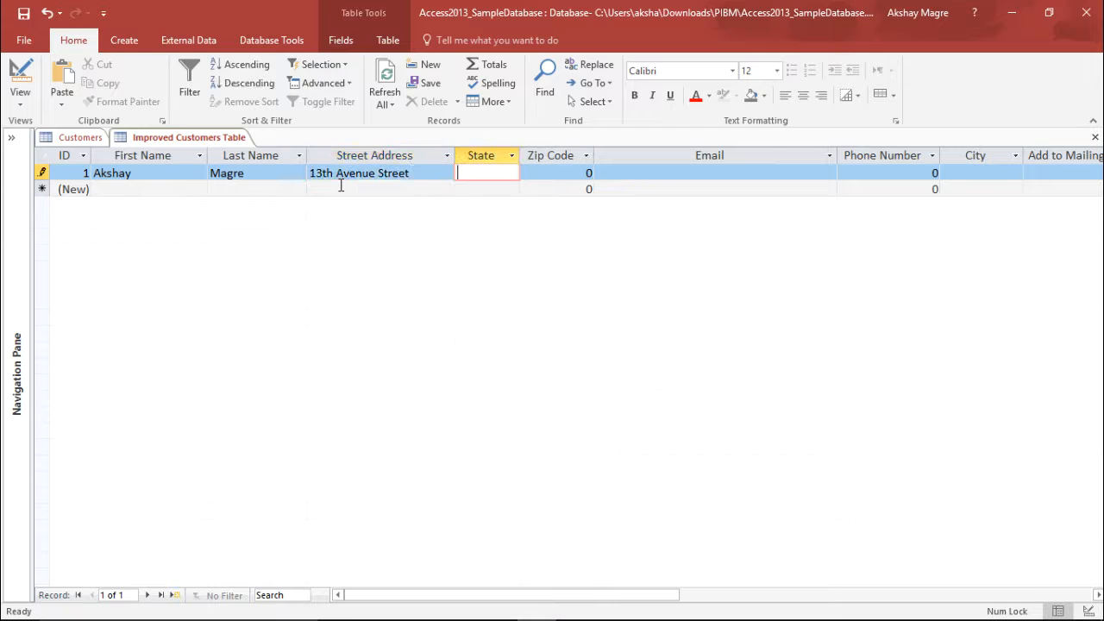
text(q)
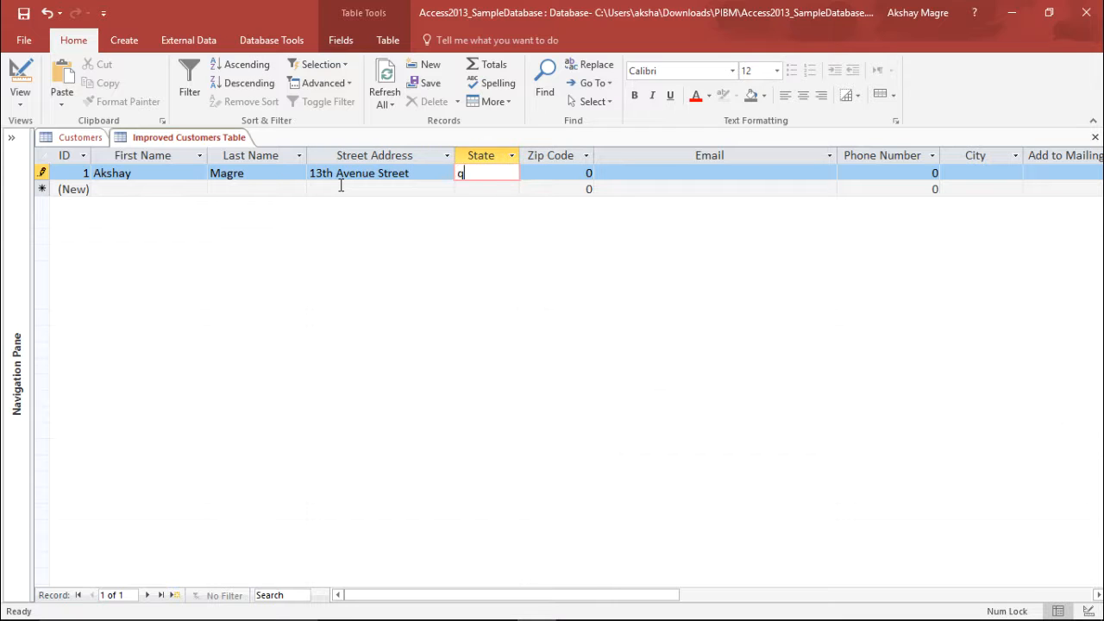
- Dismiss the validation warnings for invalid state codes, then enter NC and move to Zip Code
text(q)
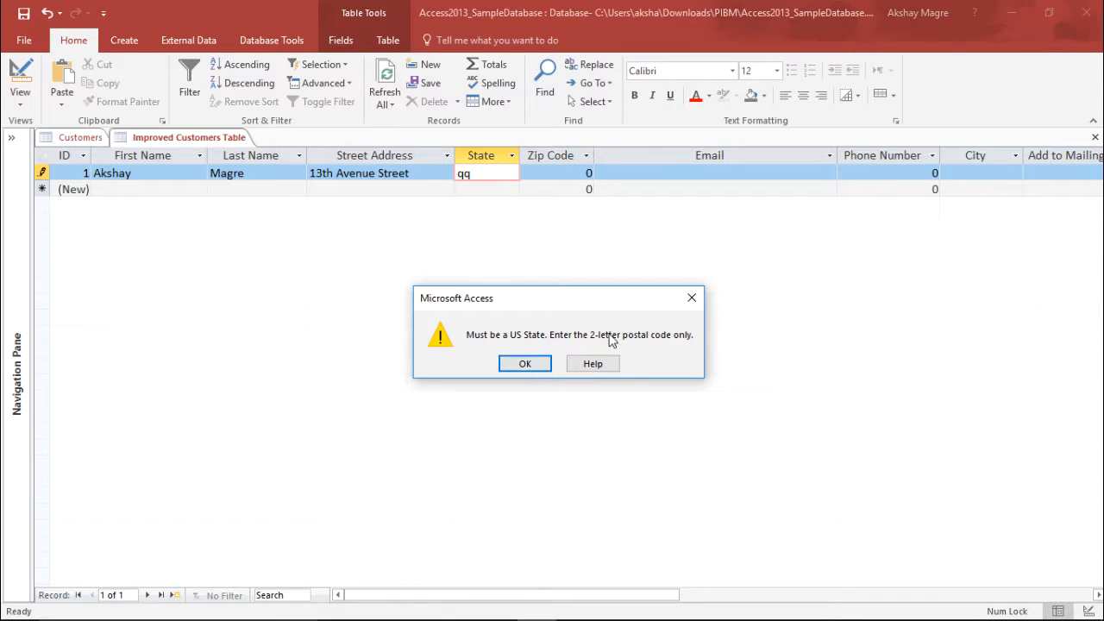
click(524, 363)
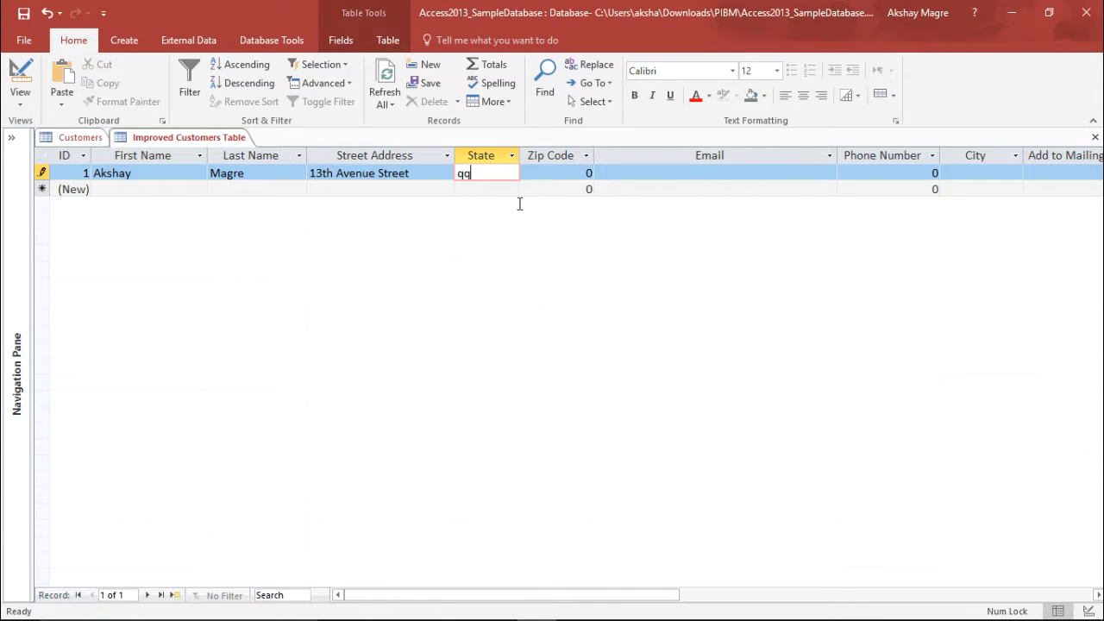
key(Backspace)
text(A)
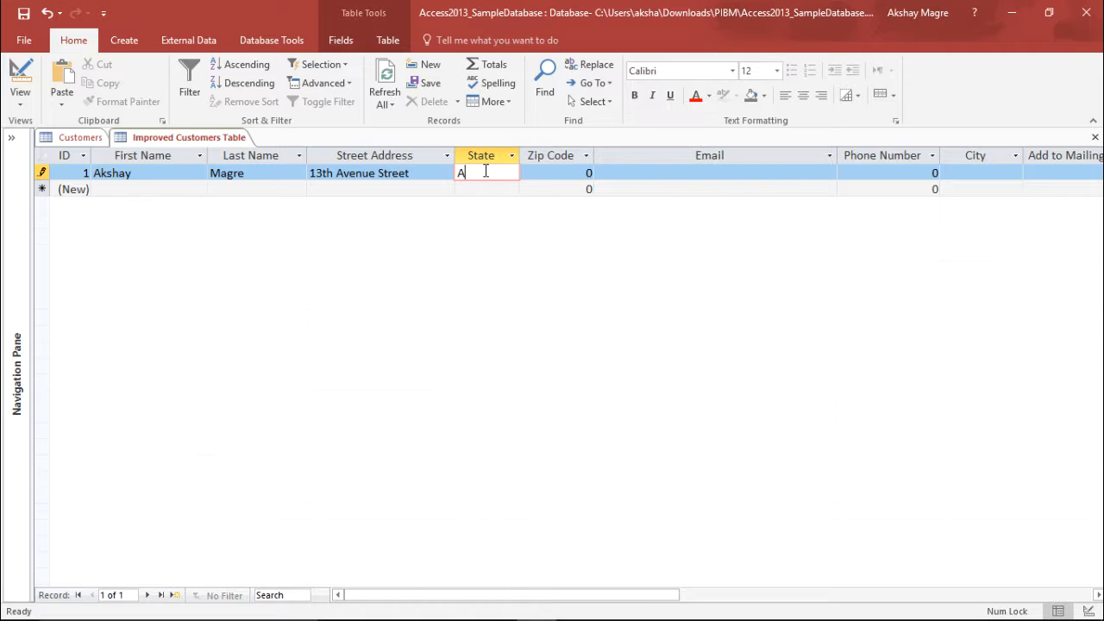
text(O)
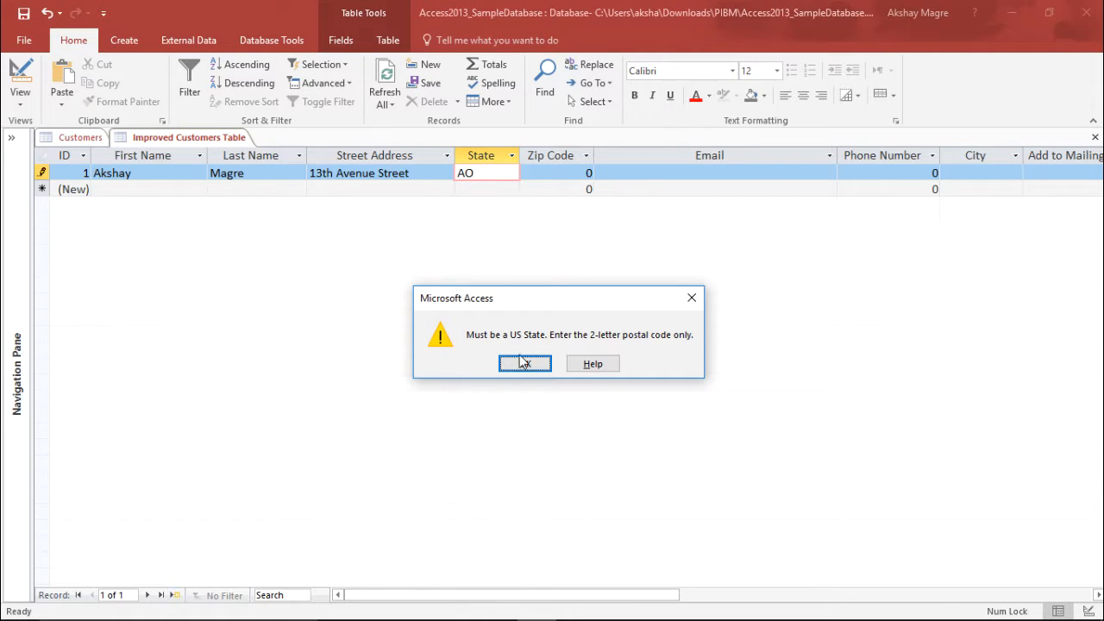
click(524, 362)
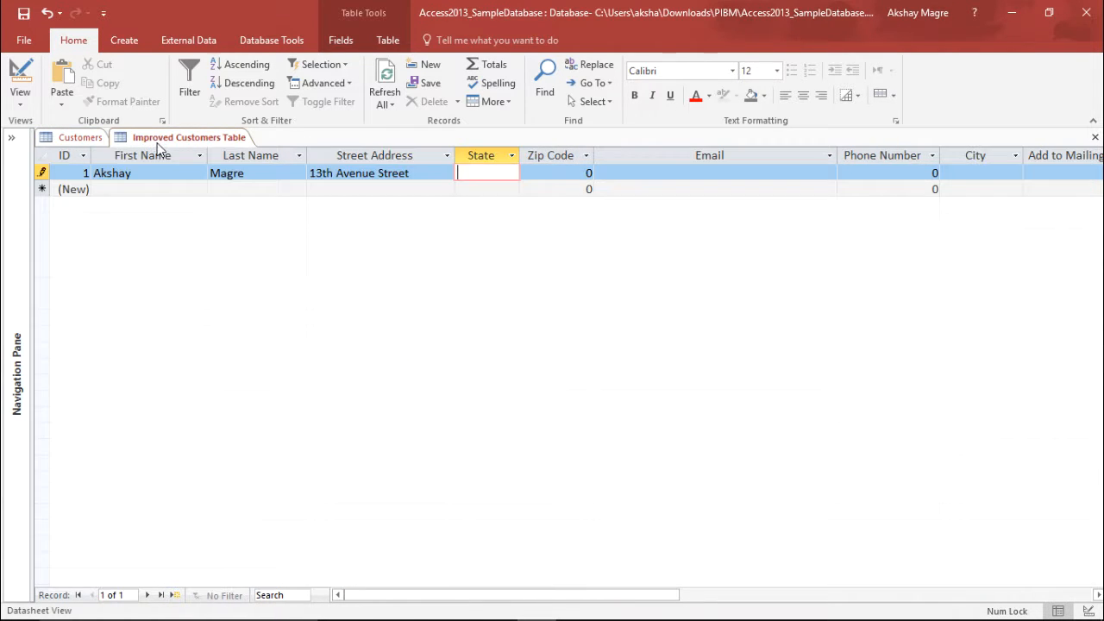
text(NC)
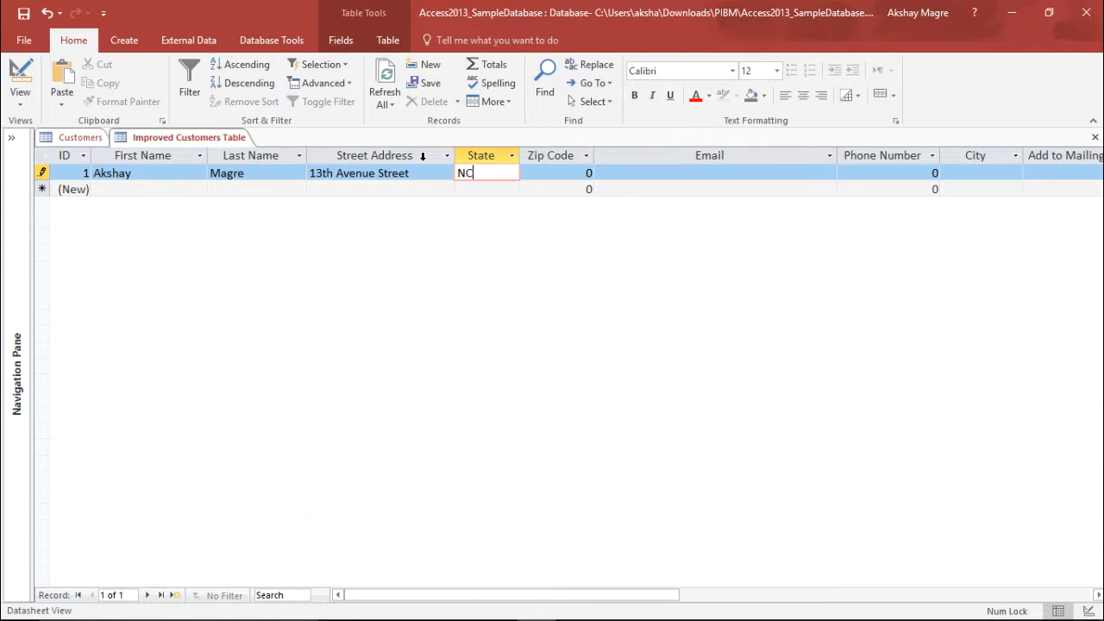
click(556, 172)
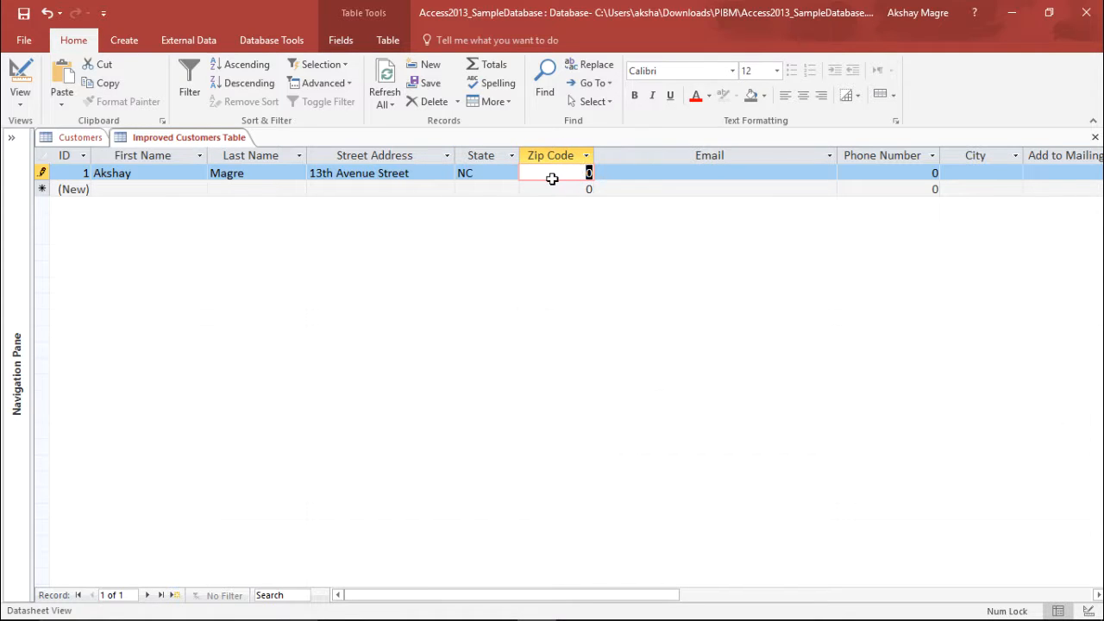
- Enter zip code 132435 and phone number 3544563, with letter entries rejected by the Number fields
text(asd)
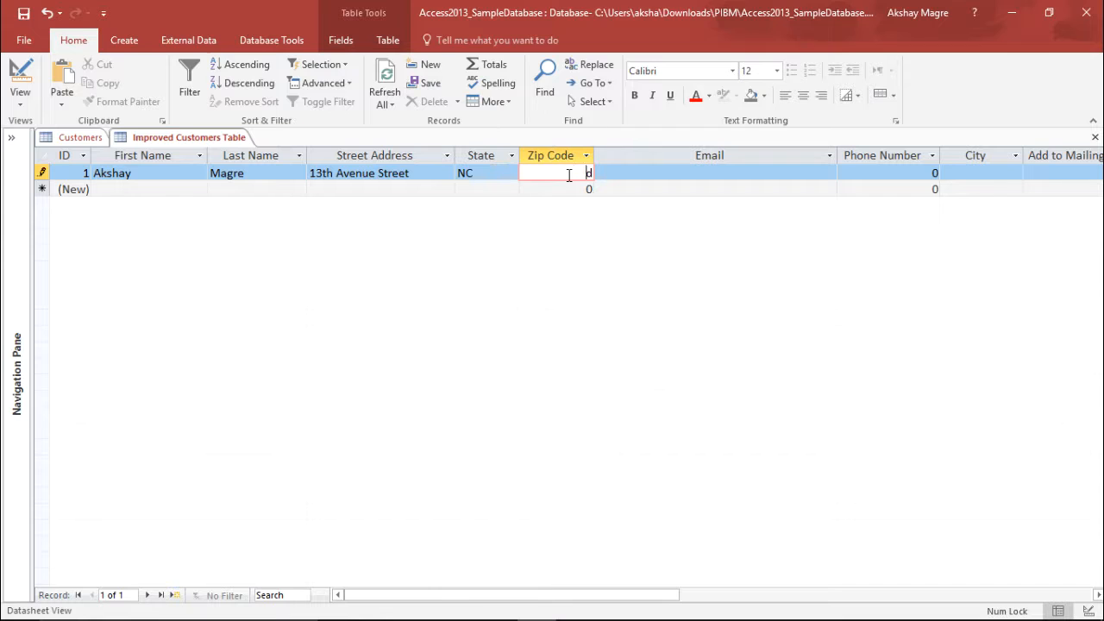
text(132435)
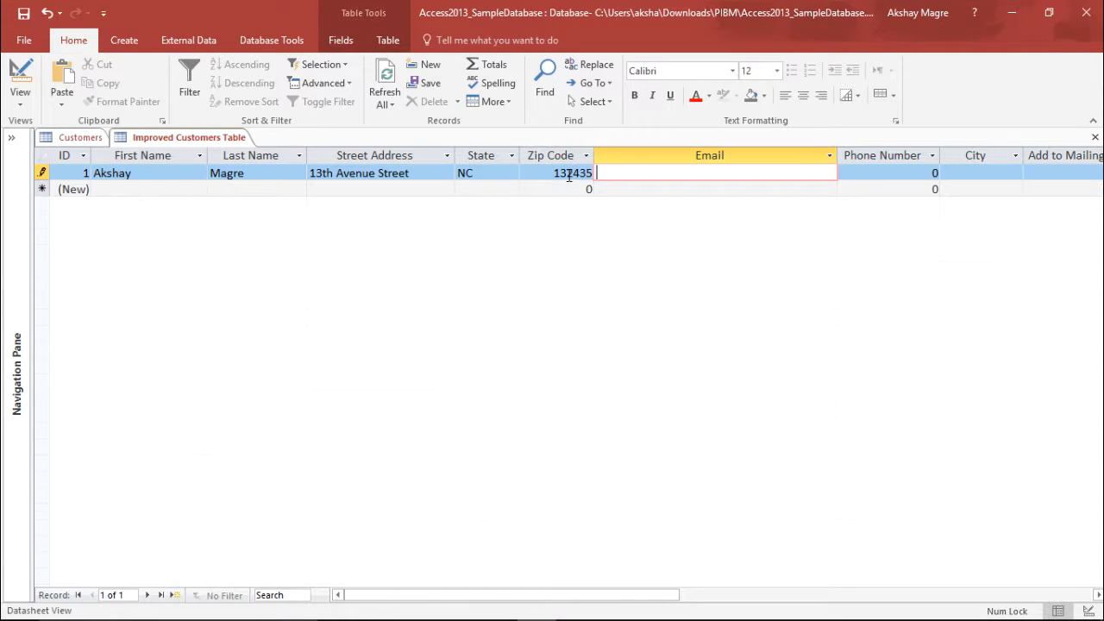
click(888, 173)
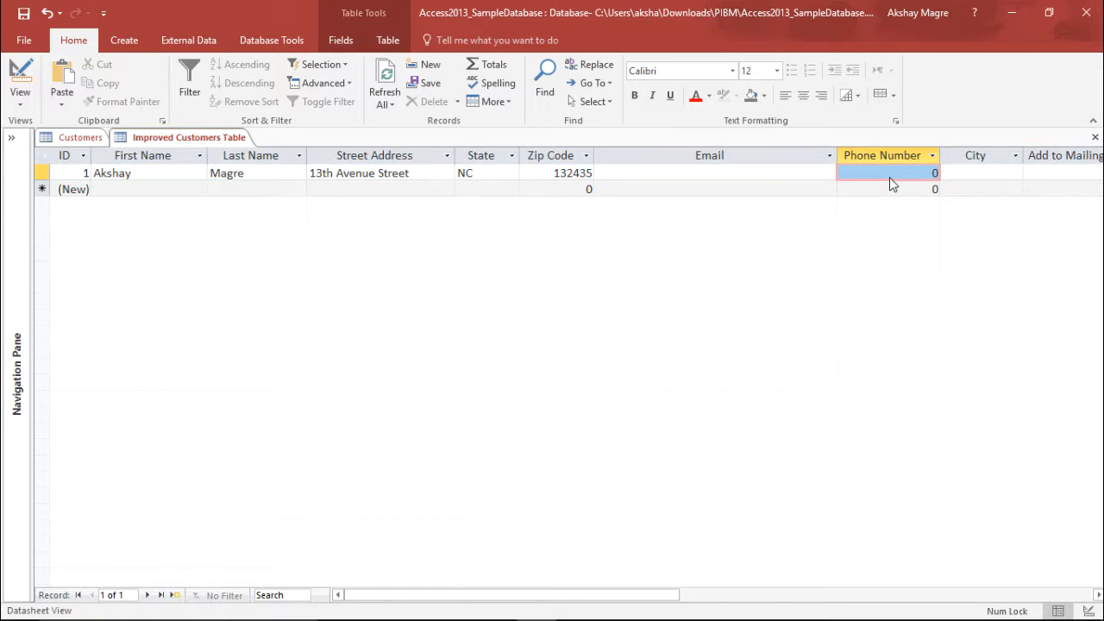
text(afe)
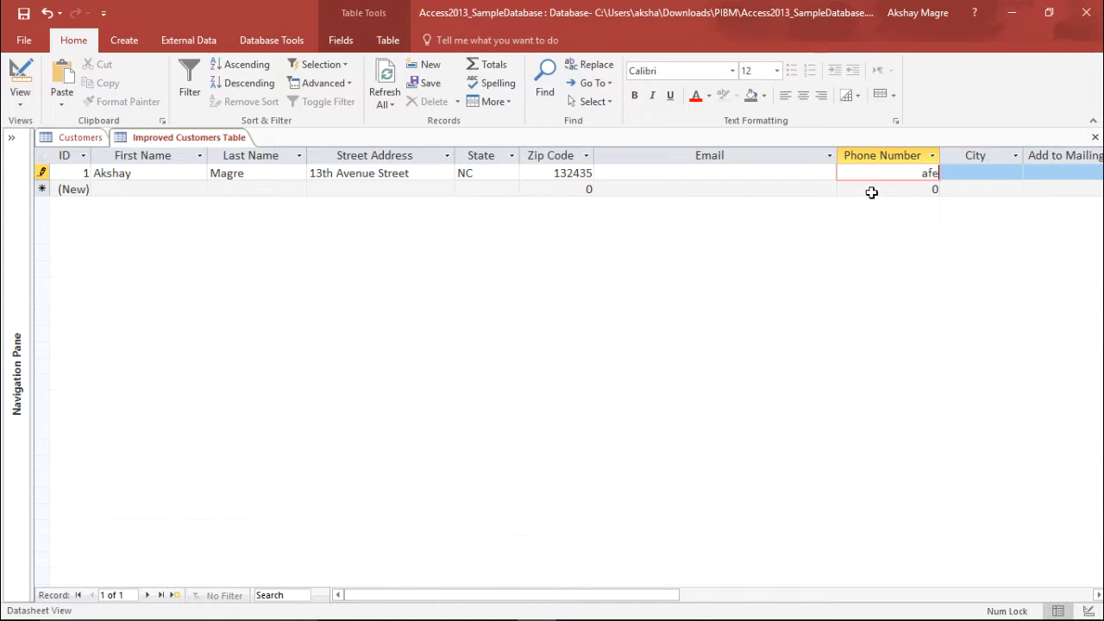
text(fa)
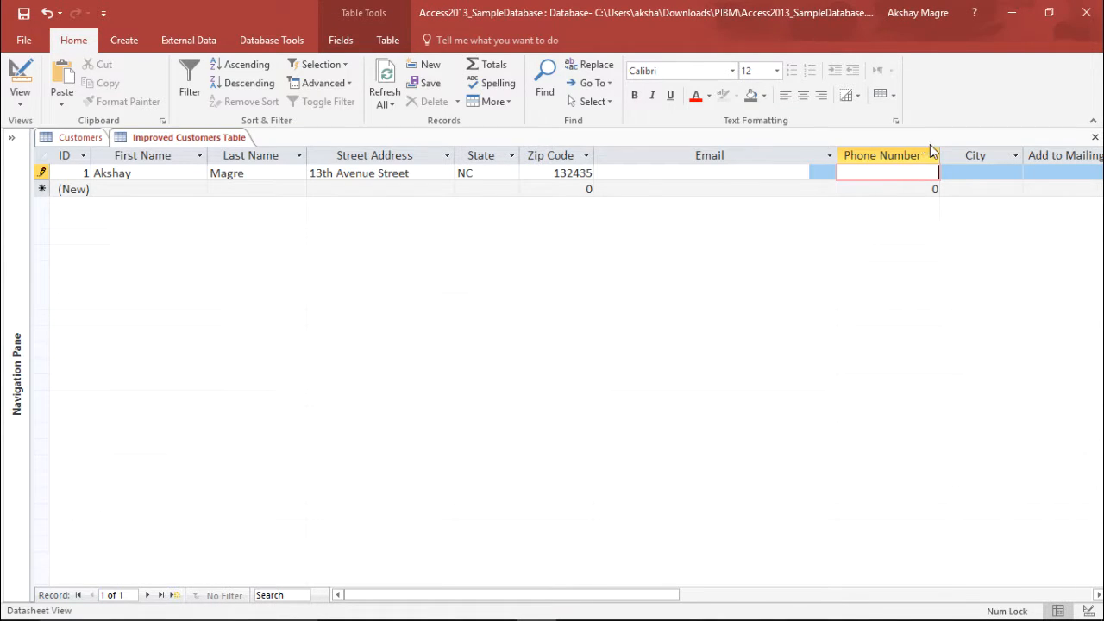
text(3544563)
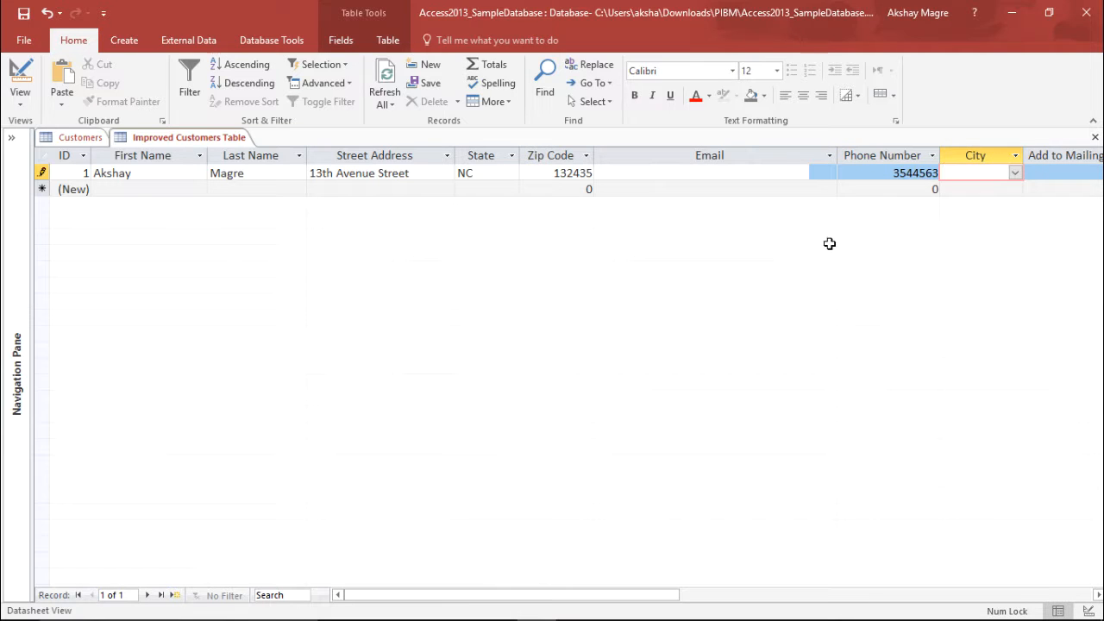
click(1014, 172)
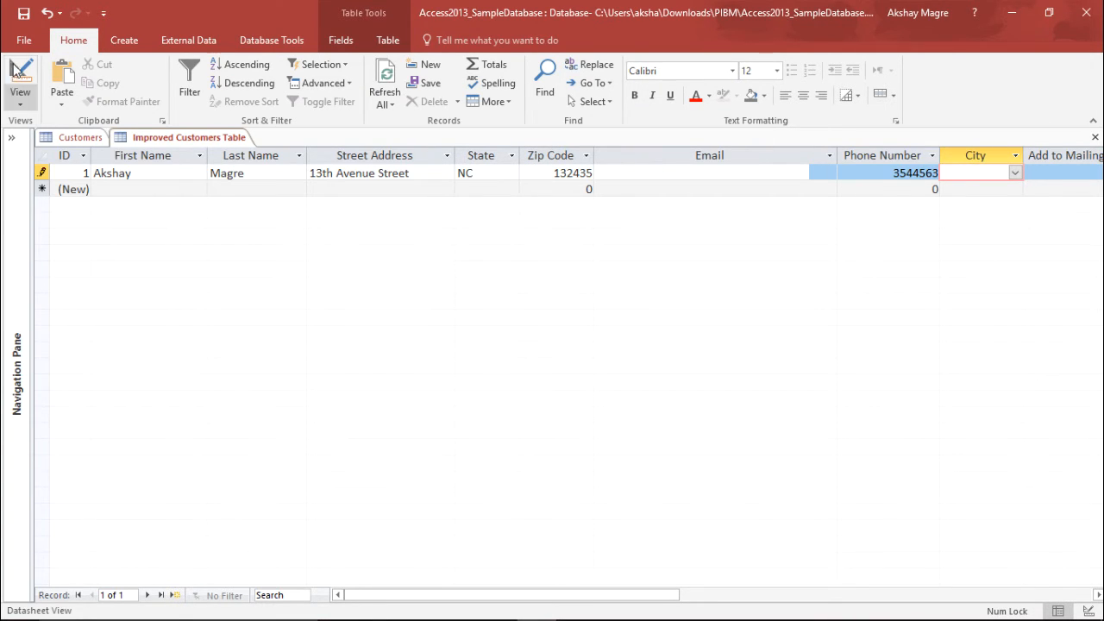
- Return the table to Design View
click(21, 83)
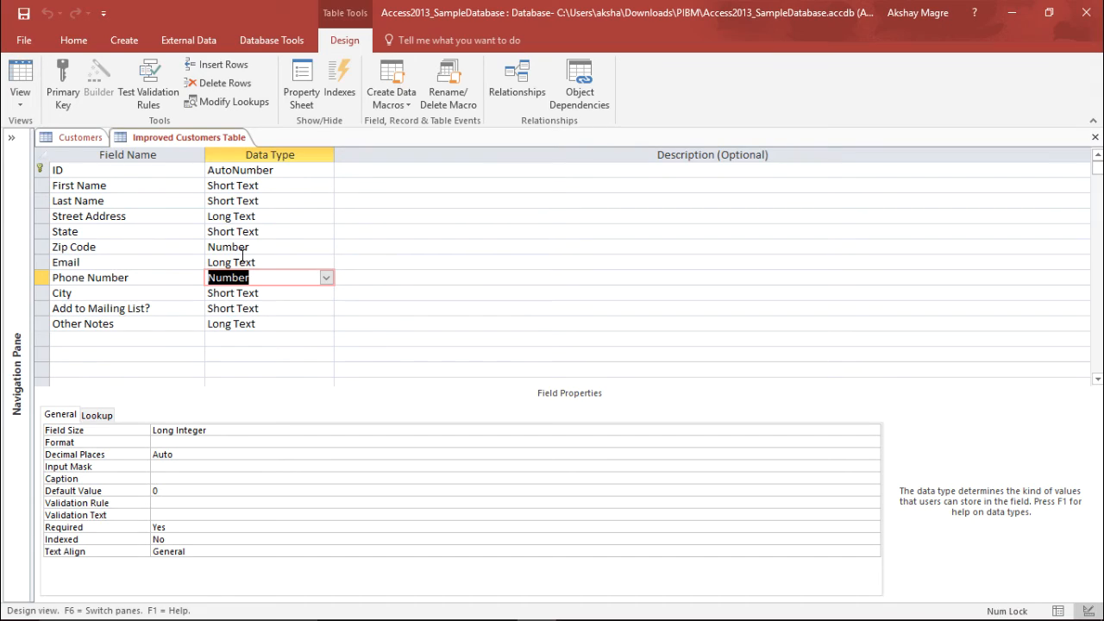